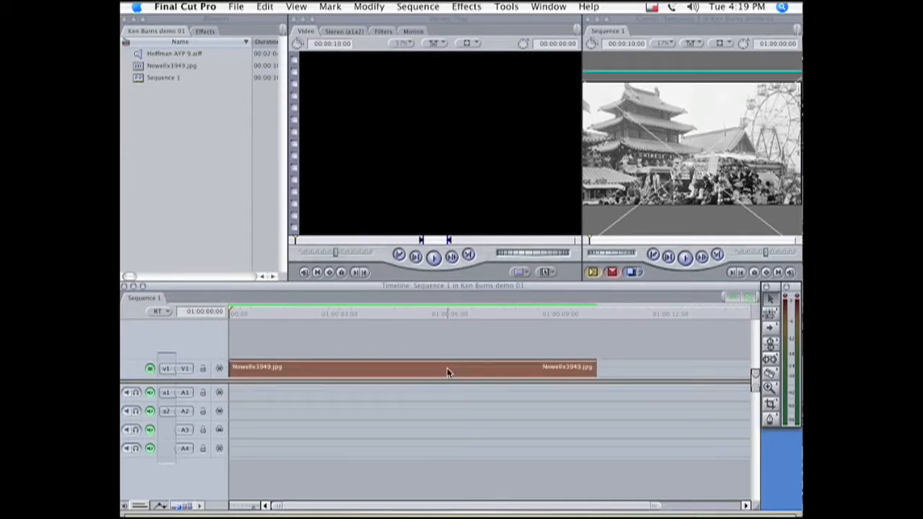
Step: Send the selected fair photo clip to a new Motion project saved as 'Fair'
click(237, 6)
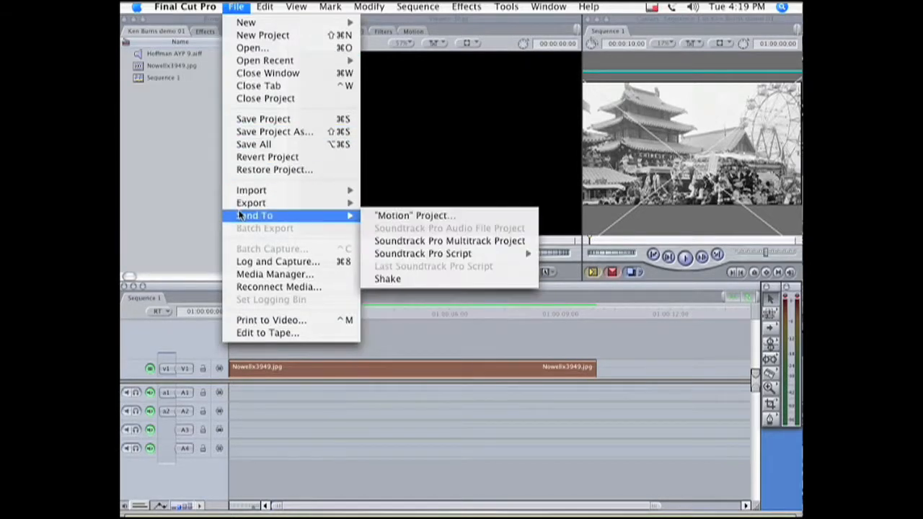
mouse_move(415, 217)
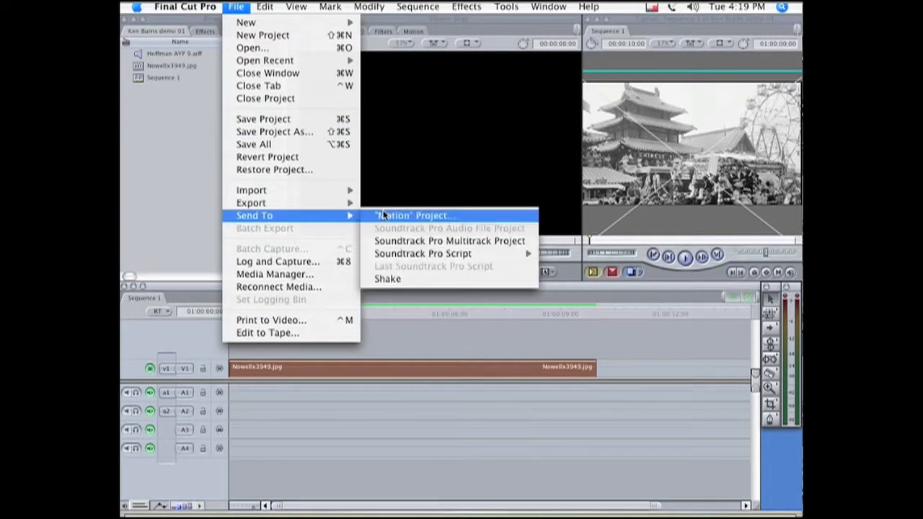
click(412, 214)
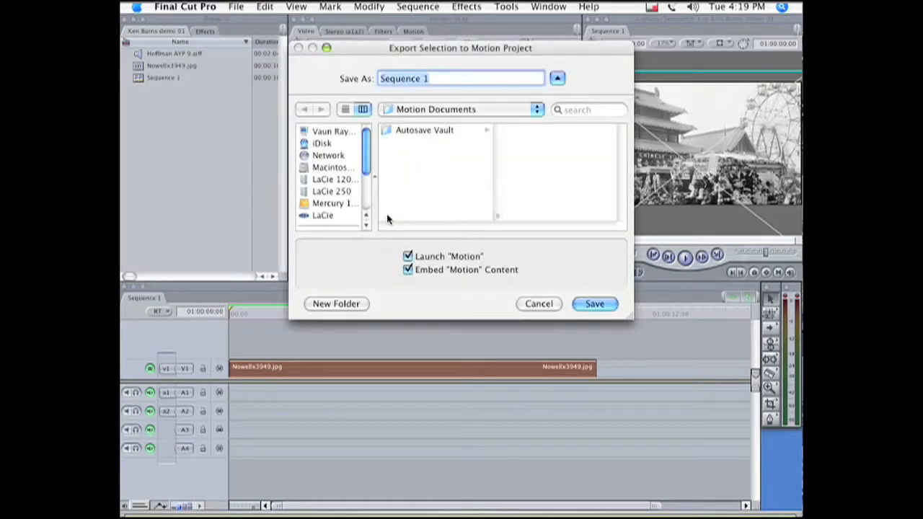
text(Fair)
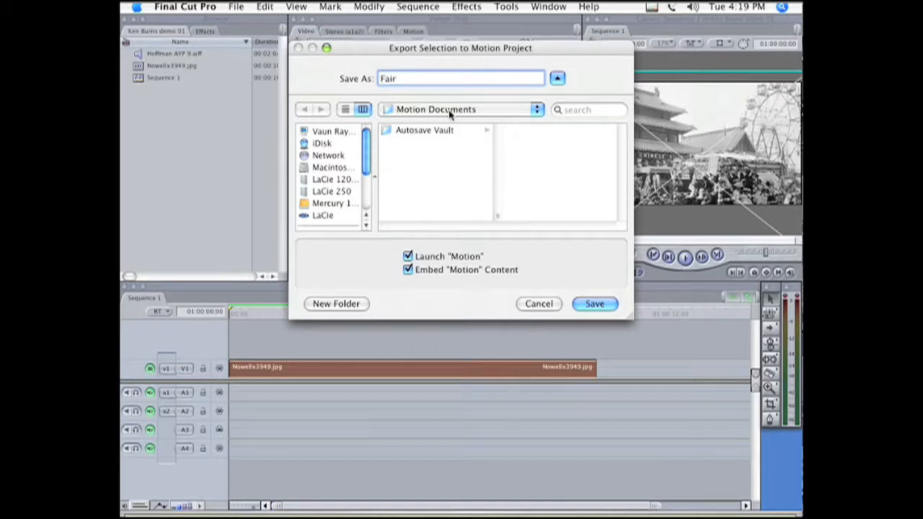
click(594, 303)
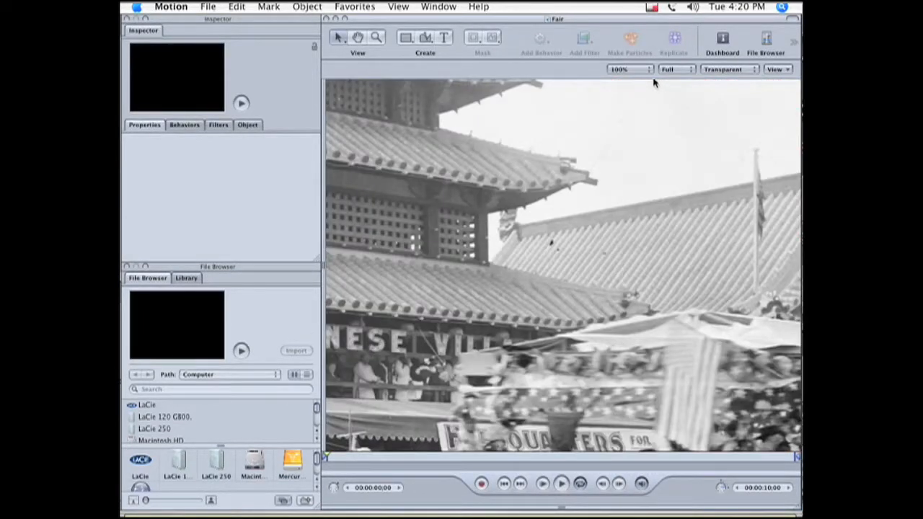
Step: Set the canvas zoom to Fit in Window so the whole photo shows
click(627, 69)
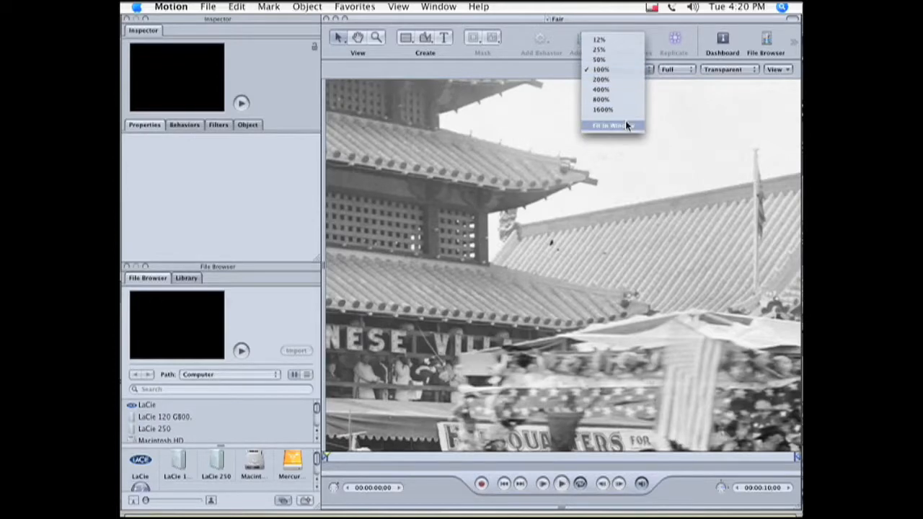
click(611, 125)
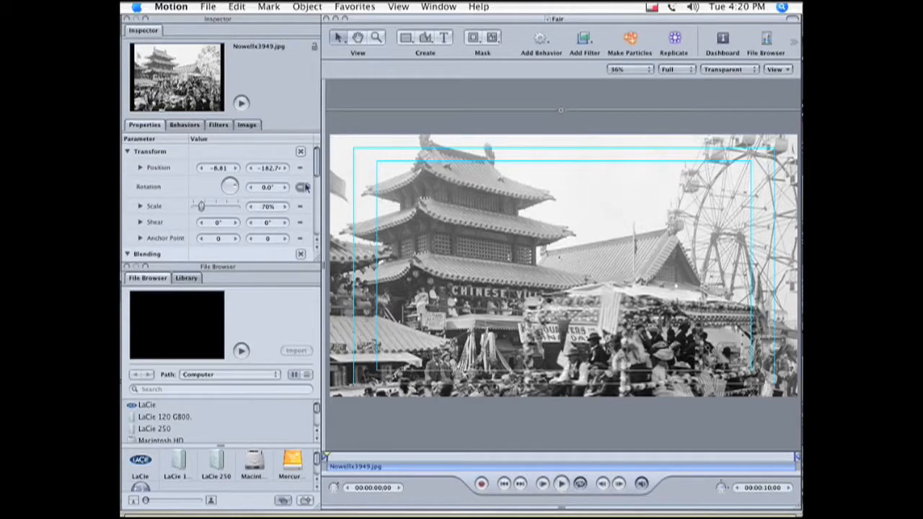
mouse_move(516, 453)
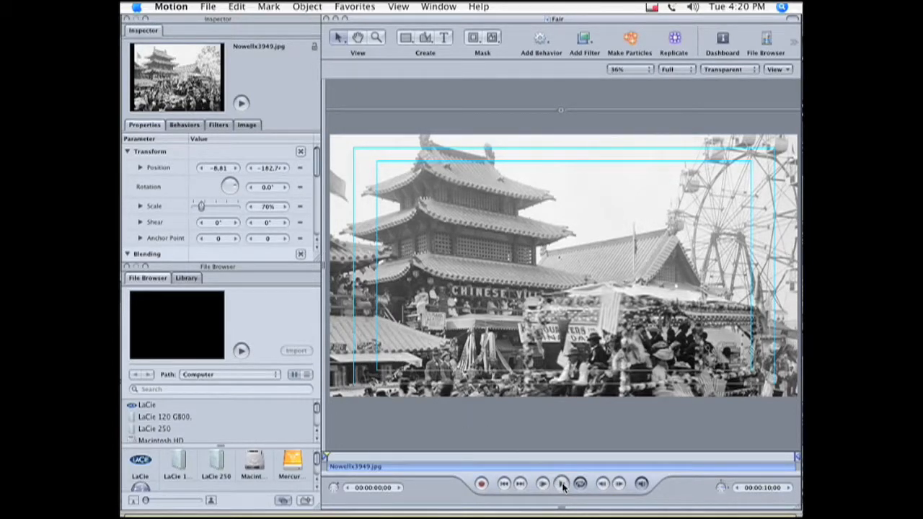
Step: Stop playback about one second in and add Position and Scale keyframes there
click(542, 484)
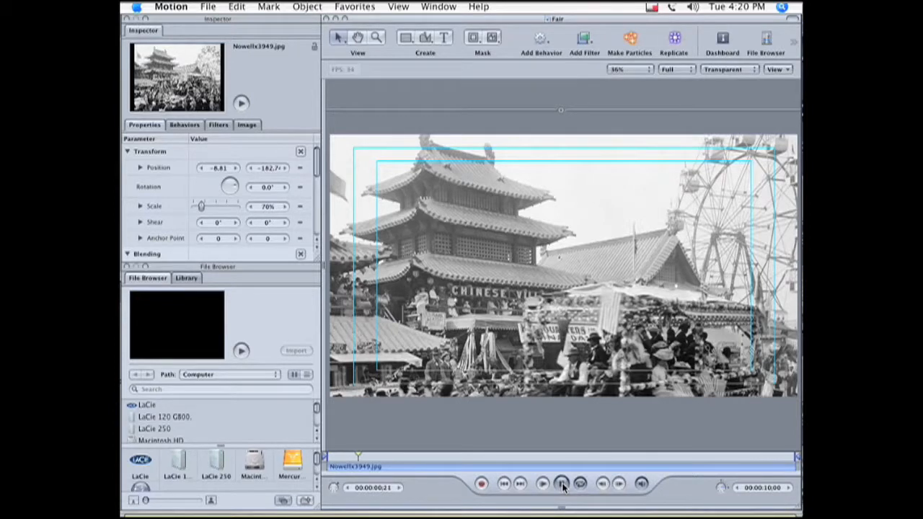
click(562, 484)
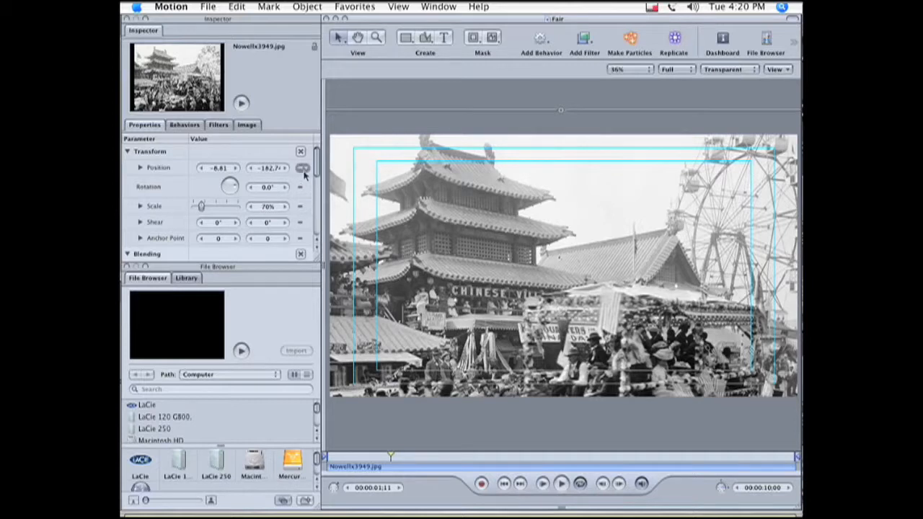
click(302, 167)
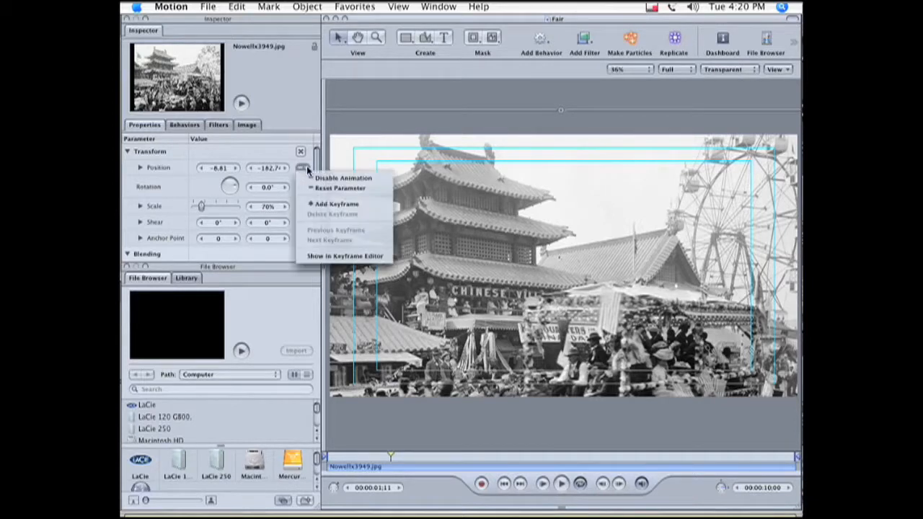
mouse_move(335, 205)
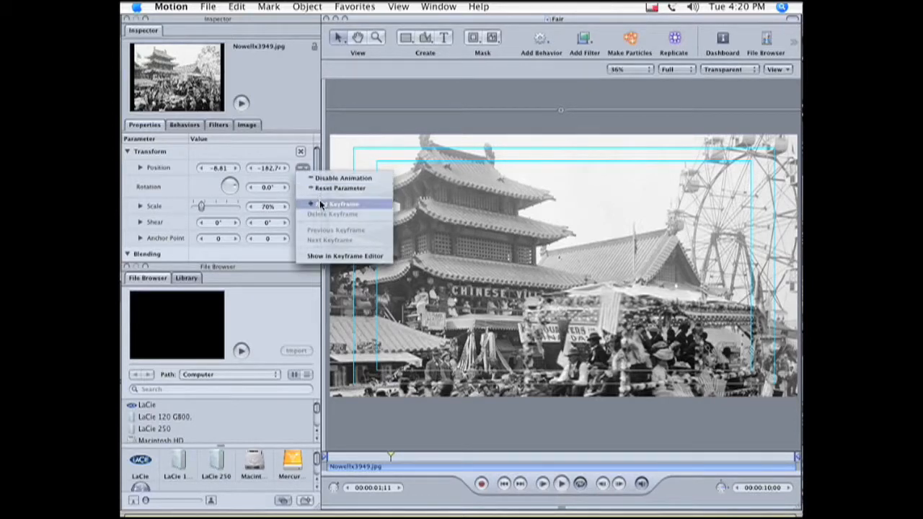
click(343, 204)
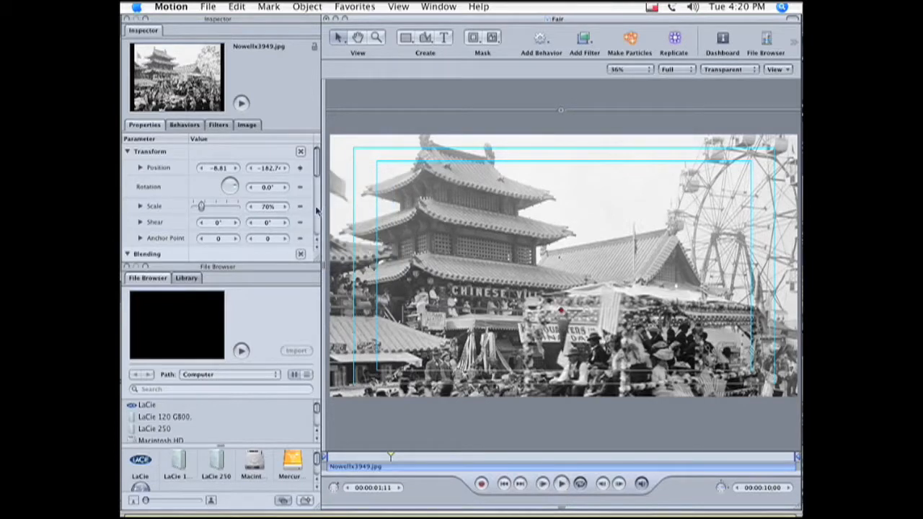
click(300, 206)
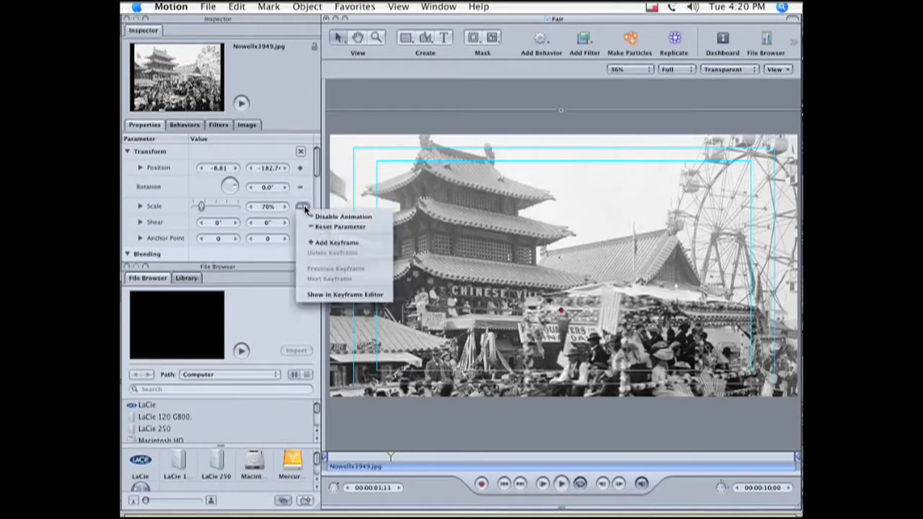
click(343, 226)
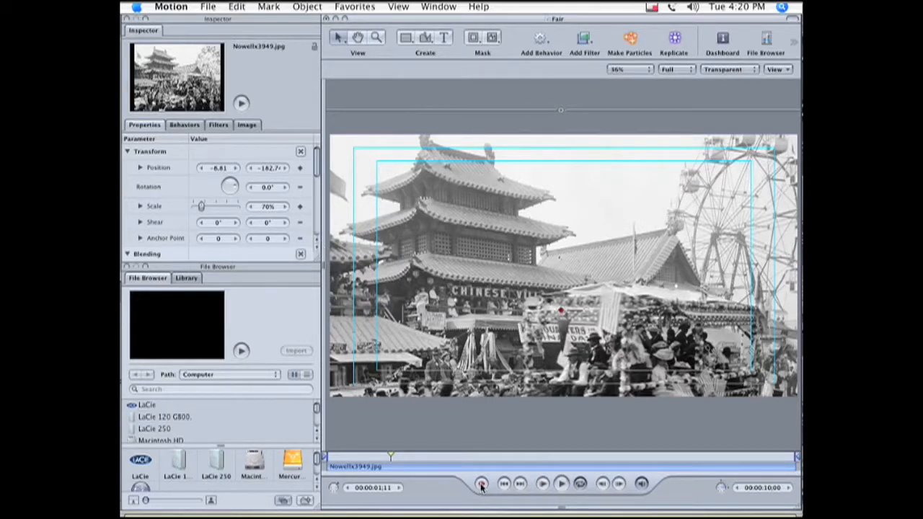
Step: With Record on at a later frame, scale the photo to 158% and pan it onto the pagoda roof
click(482, 484)
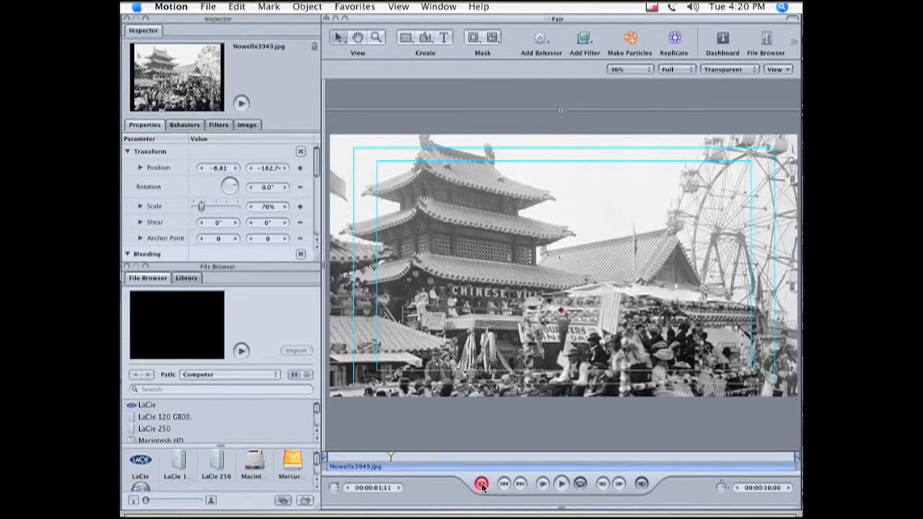
click(561, 484)
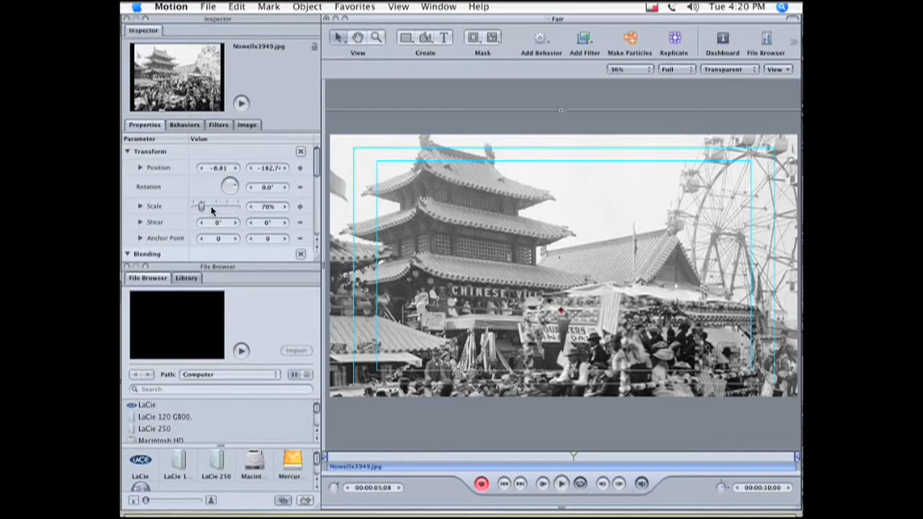
drag(202, 207, 216, 207)
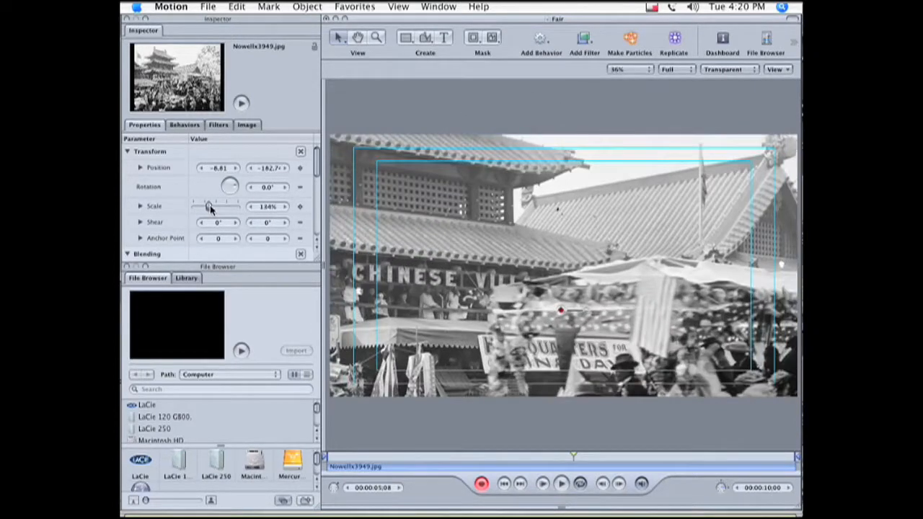
drag(208, 206, 210, 206)
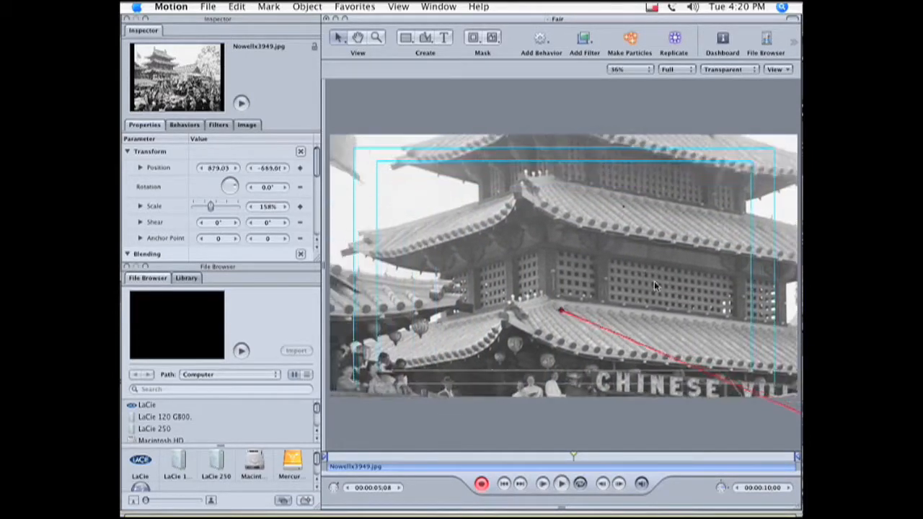
drag(654, 286, 636, 310)
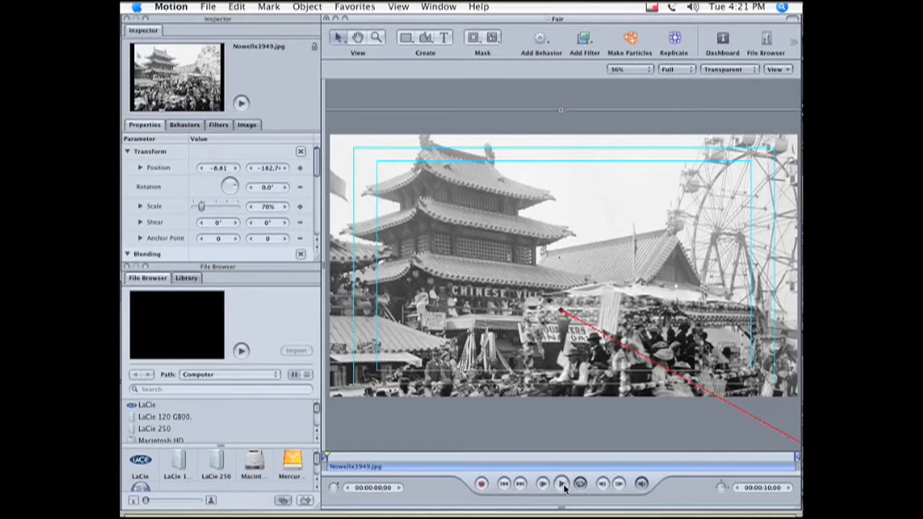
click(561, 484)
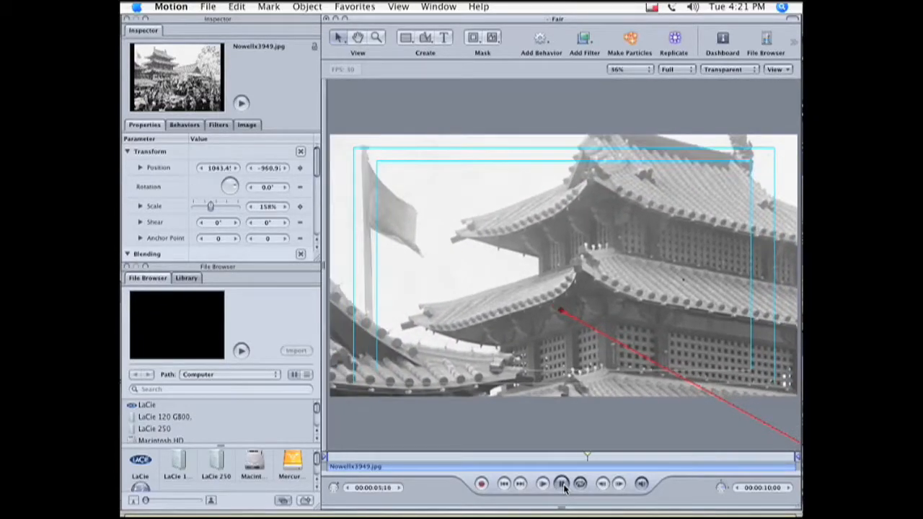
click(563, 484)
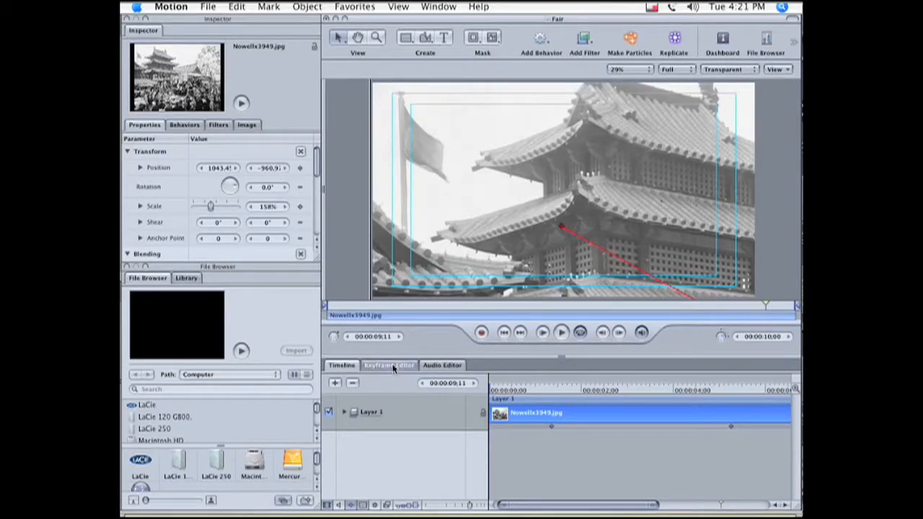
Step: Show the Keyframe Editor with the photo's position and scale curves
click(389, 365)
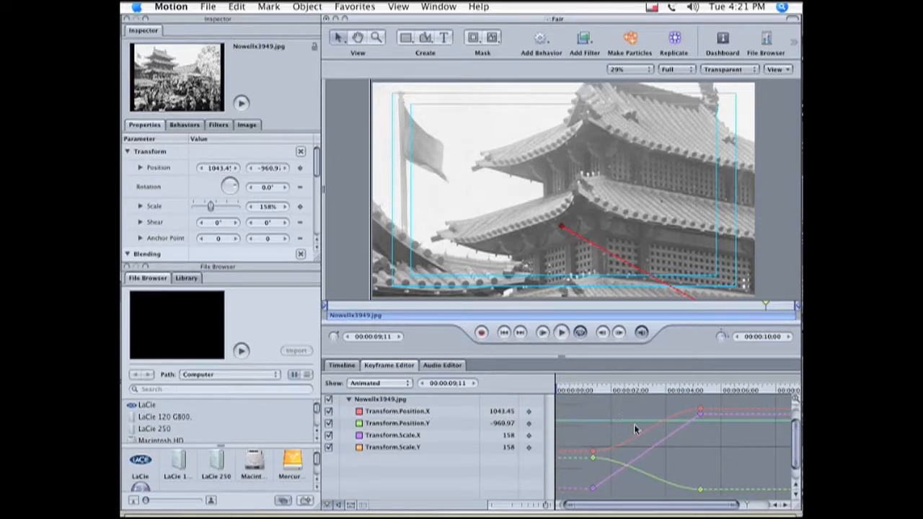
mouse_move(649, 474)
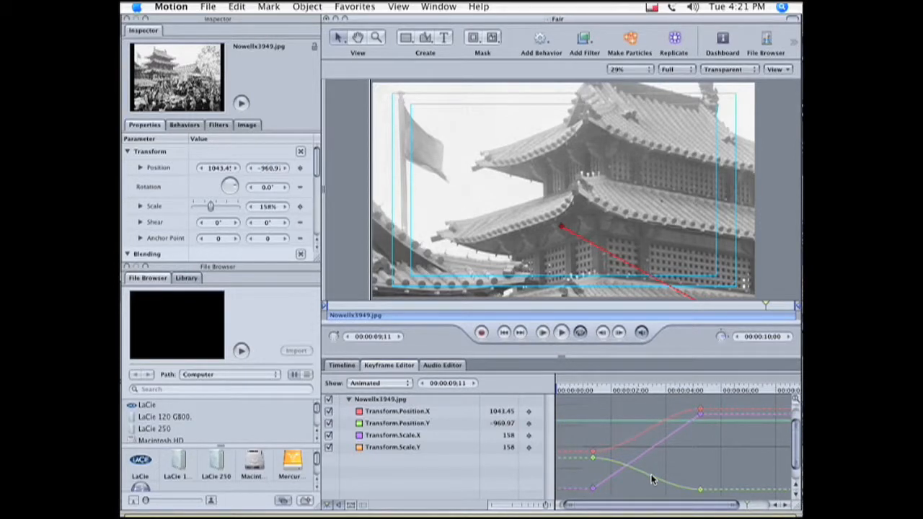
mouse_move(620, 476)
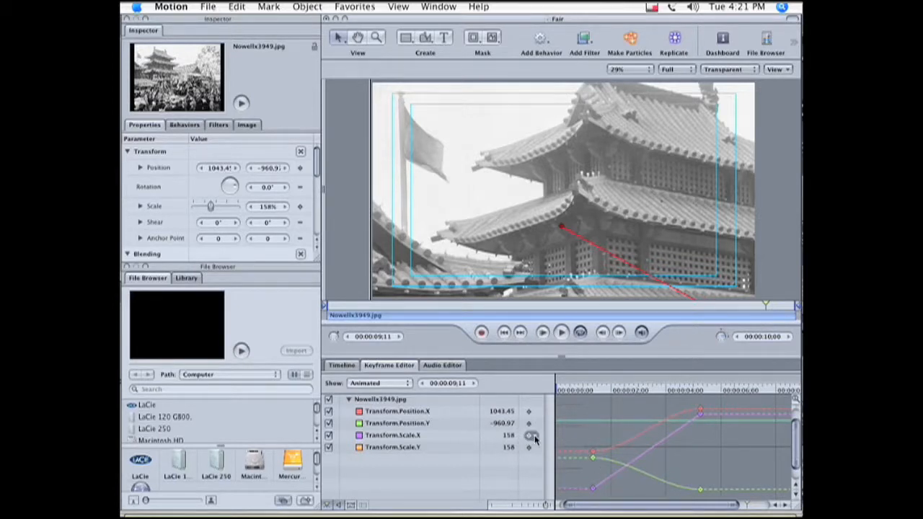
Step: Set the position and scale keyframes, including Scale Y, to Bezier interpolation
click(528, 436)
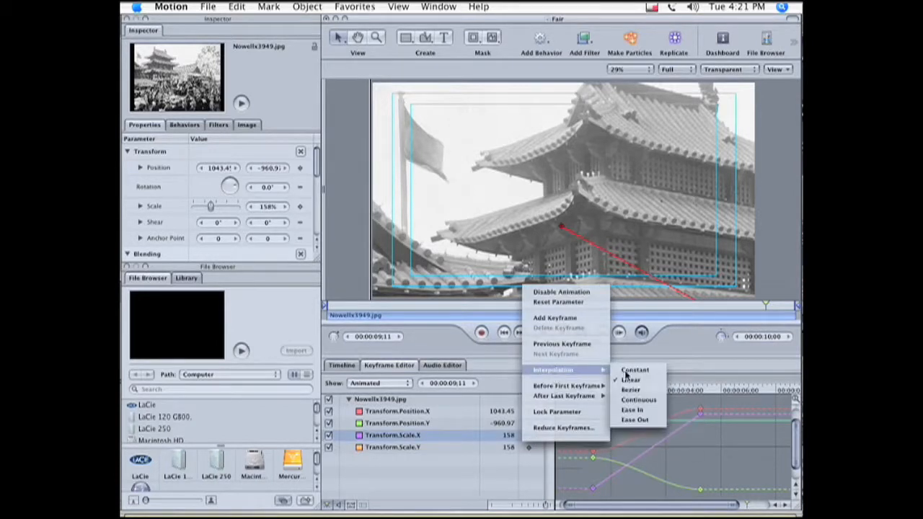
mouse_move(628, 389)
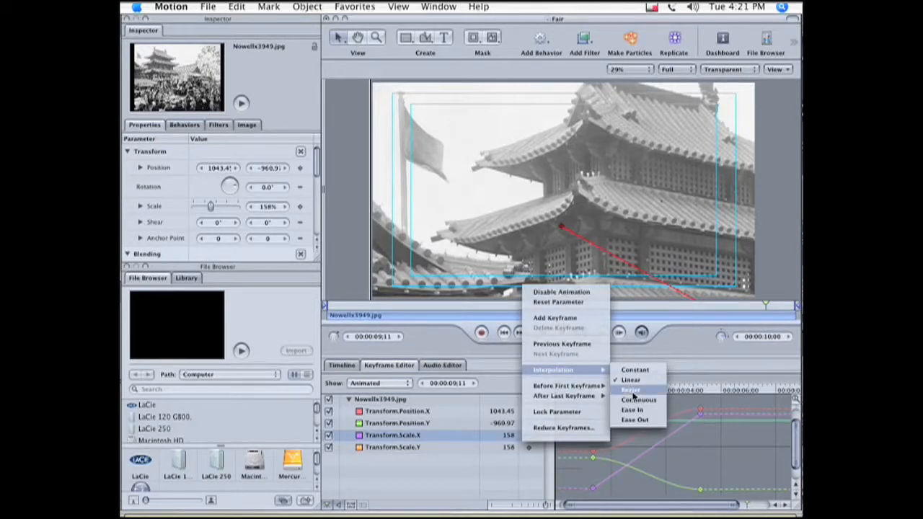
click(629, 389)
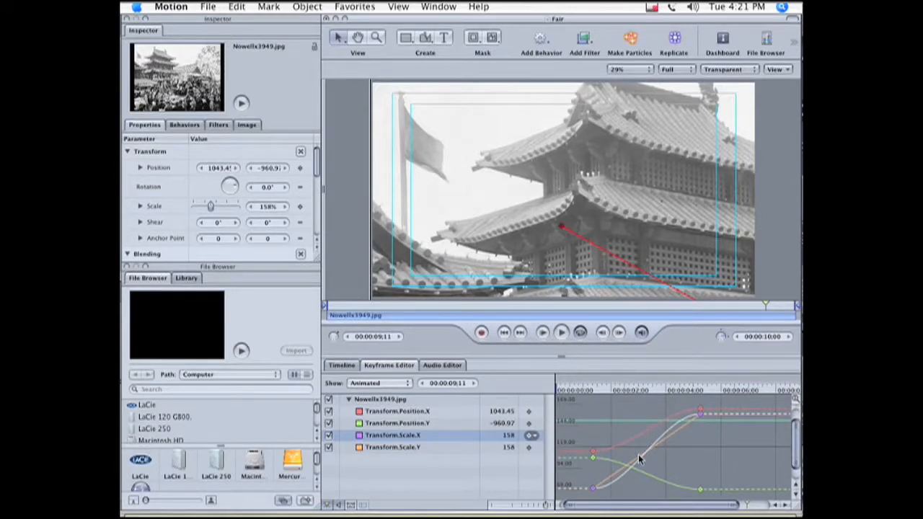
mouse_move(545, 450)
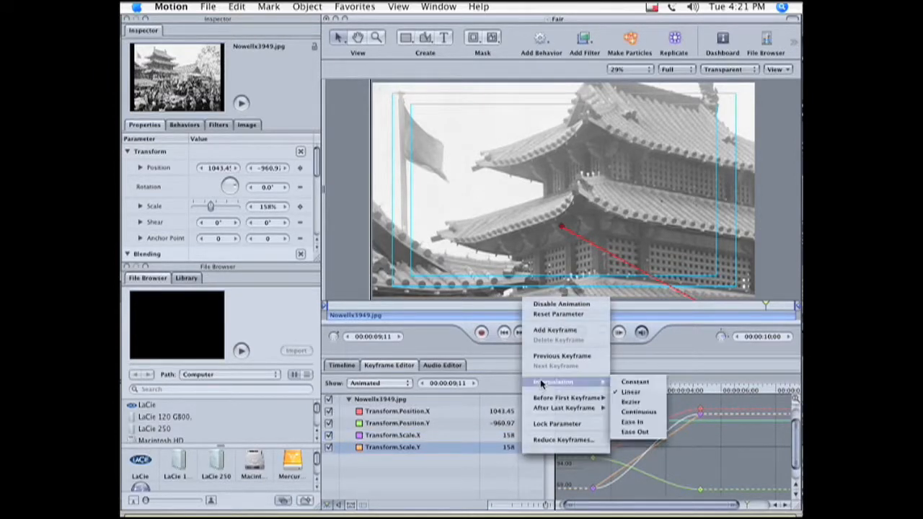
mouse_move(631, 401)
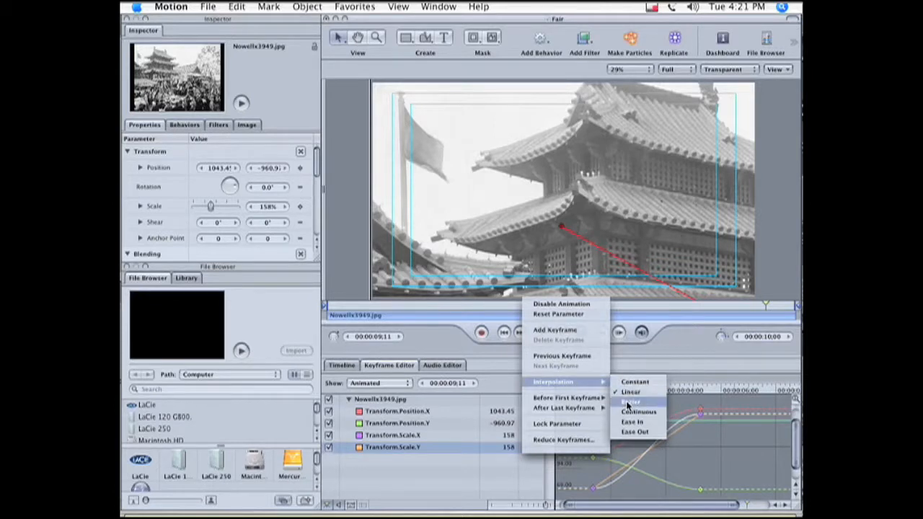
click(628, 402)
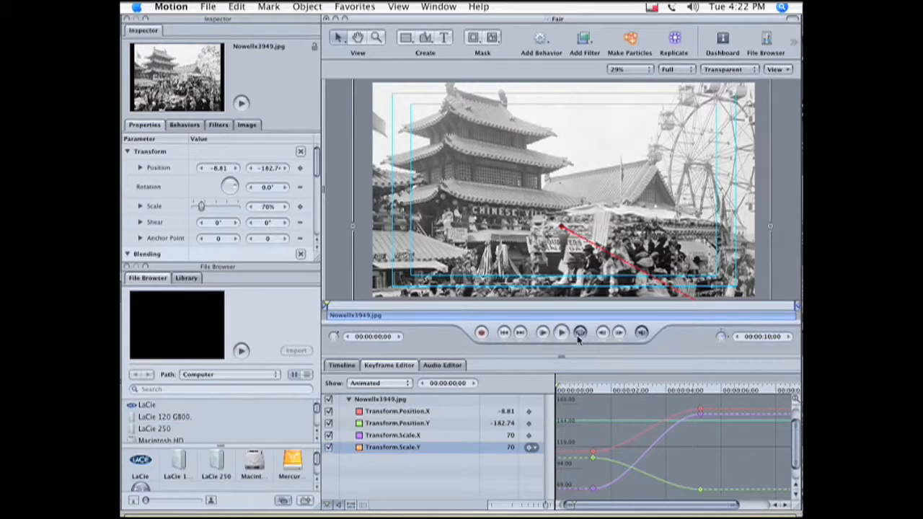
mouse_move(561, 332)
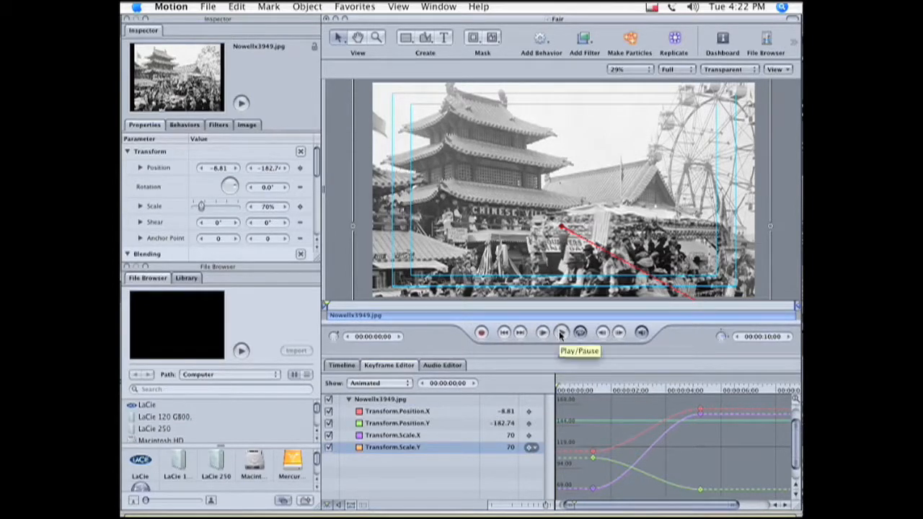
Step: Preview the pan-and-zoom until the photo reaches its 158% close-up on the pagoda
click(563, 332)
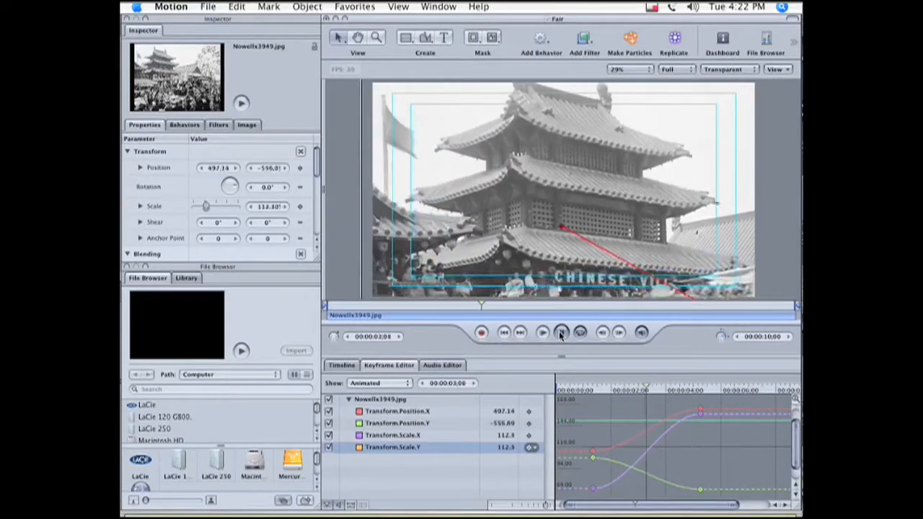
click(543, 332)
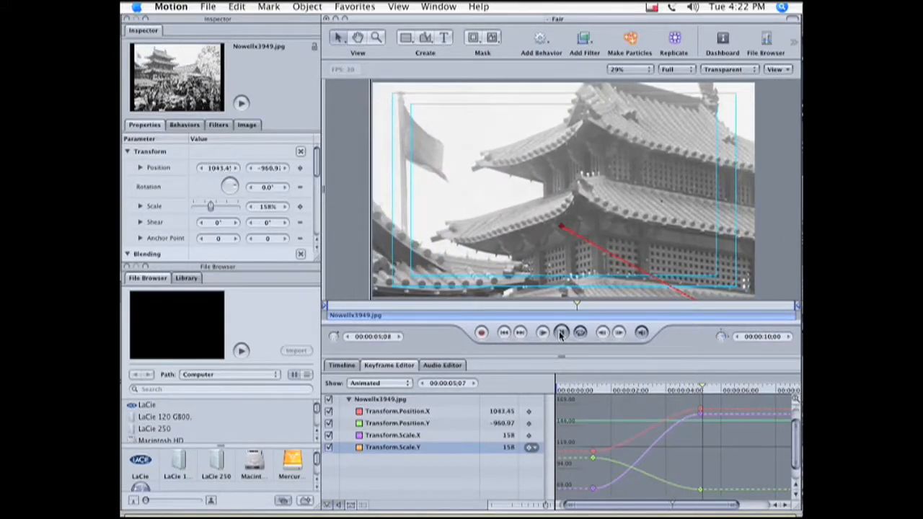
click(561, 331)
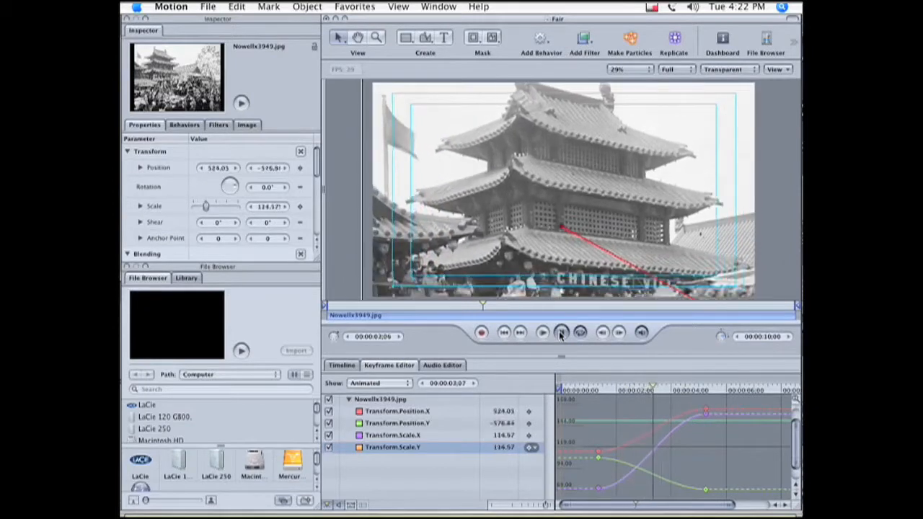
click(561, 331)
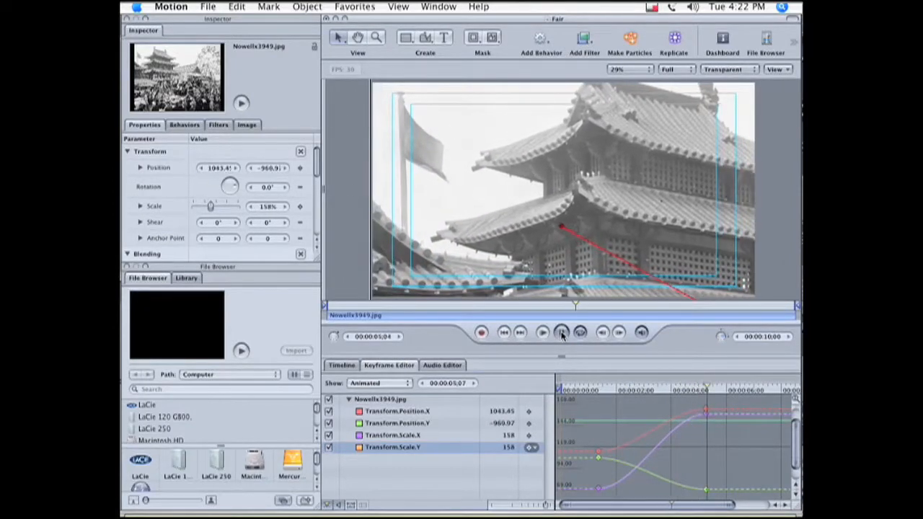
click(542, 332)
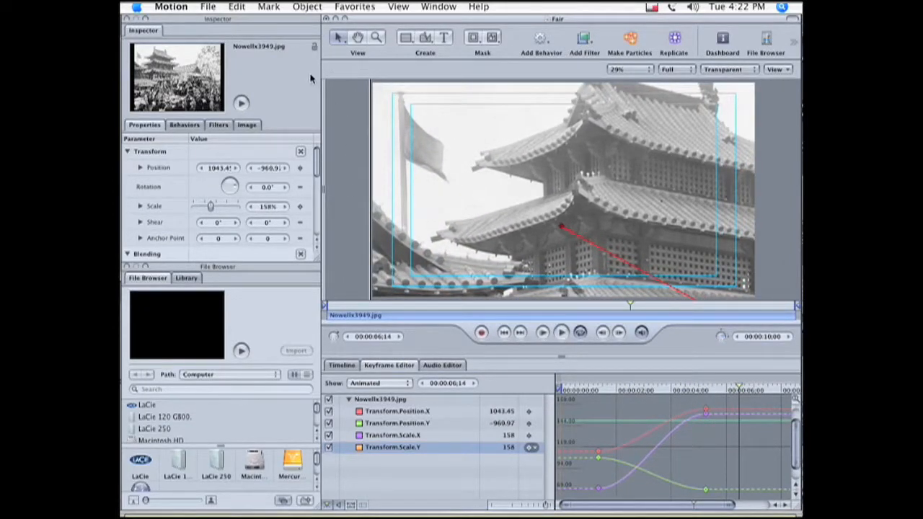
click(207, 6)
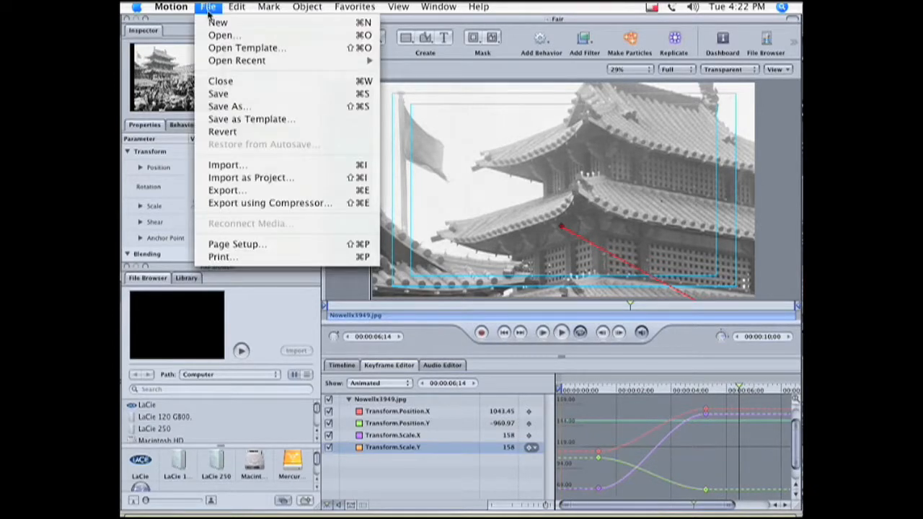
mouse_move(219, 94)
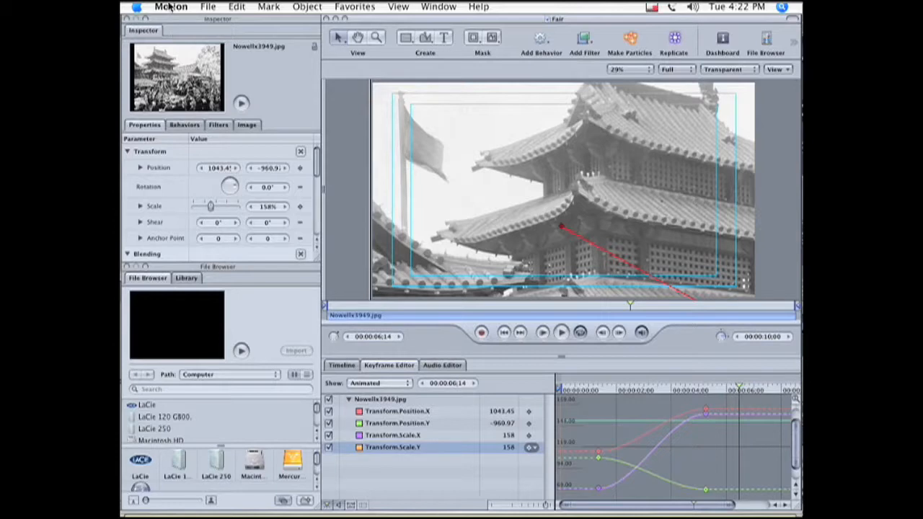
Step: Hide Motion so Final Cut Pro comes back to the front
click(170, 6)
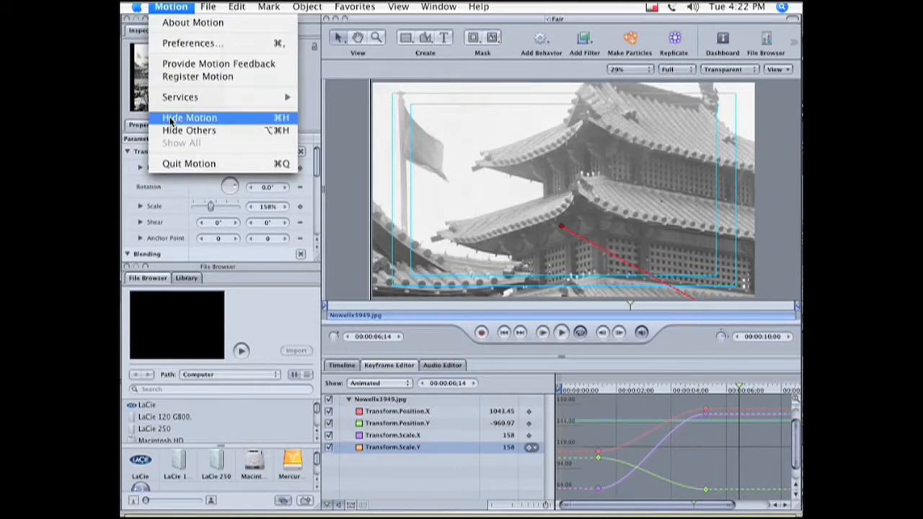
click(190, 118)
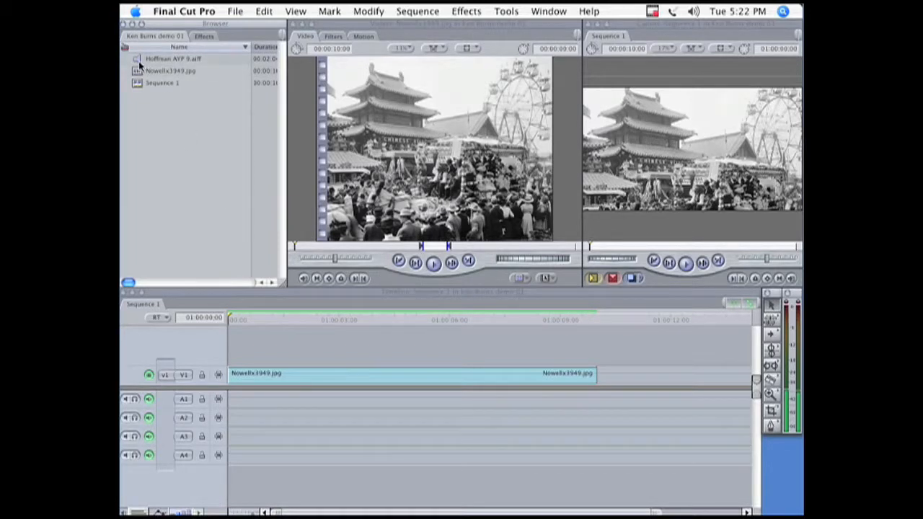
Step: Open the project's music AIFF file in the Viewer for previewing
double_click(173, 57)
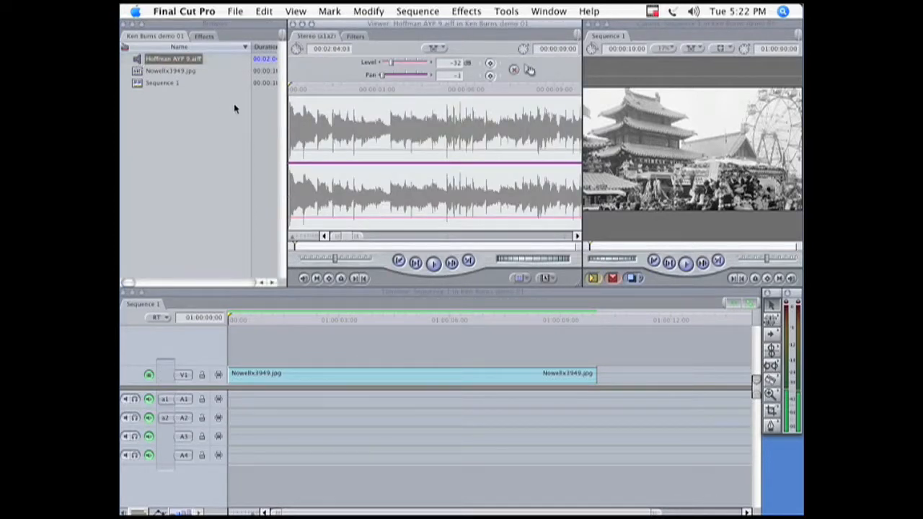
mouse_move(575, 269)
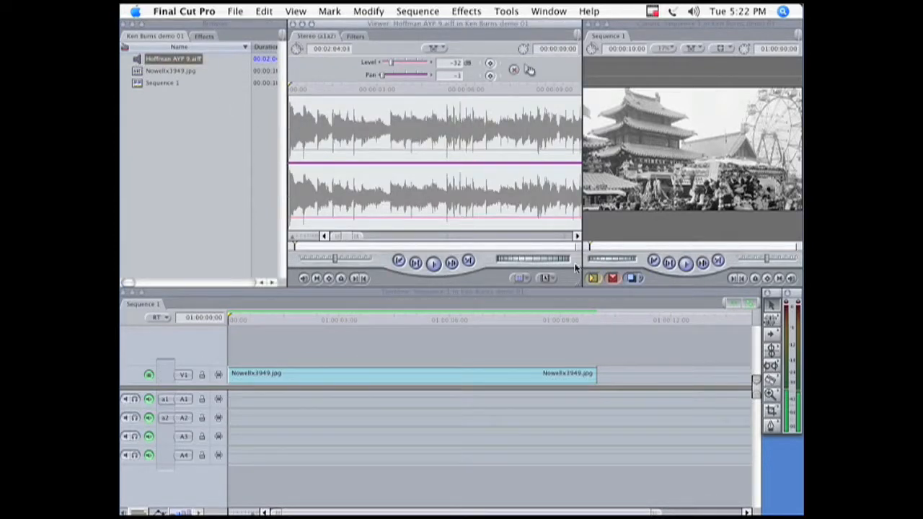
Step: Overwrite the music into the sequence as a stereo clip on A1/A2 under the photo
click(611, 278)
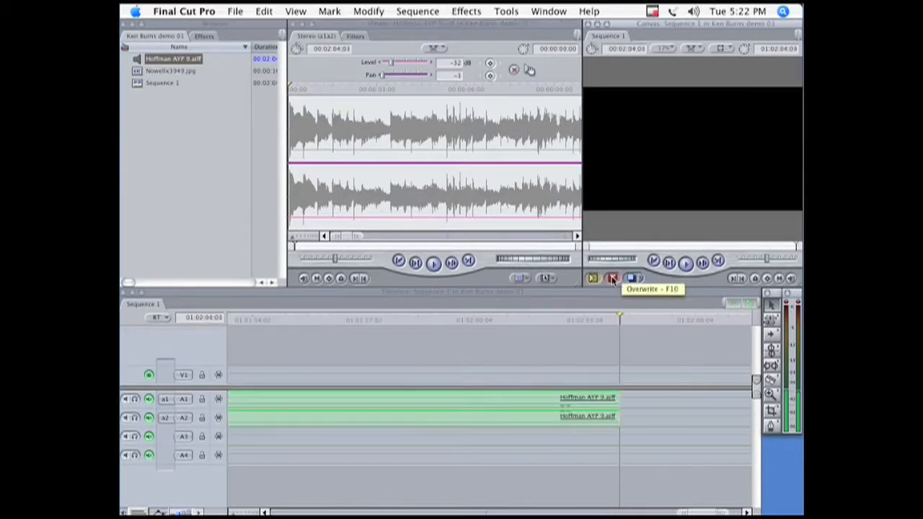
click(611, 278)
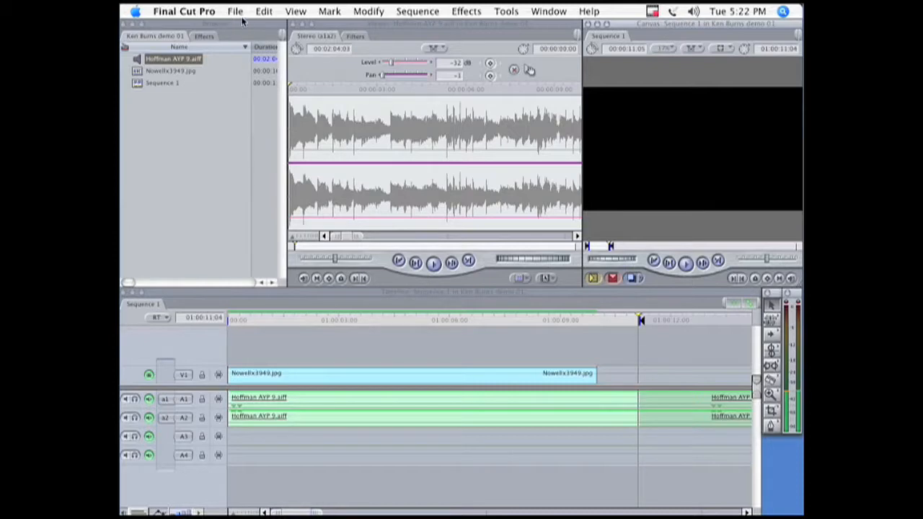
Step: Export via QuickTime Conversion as Fair 01.mov, keeping QuickTime Movie format, into AUDIO EXPORTS
click(233, 12)
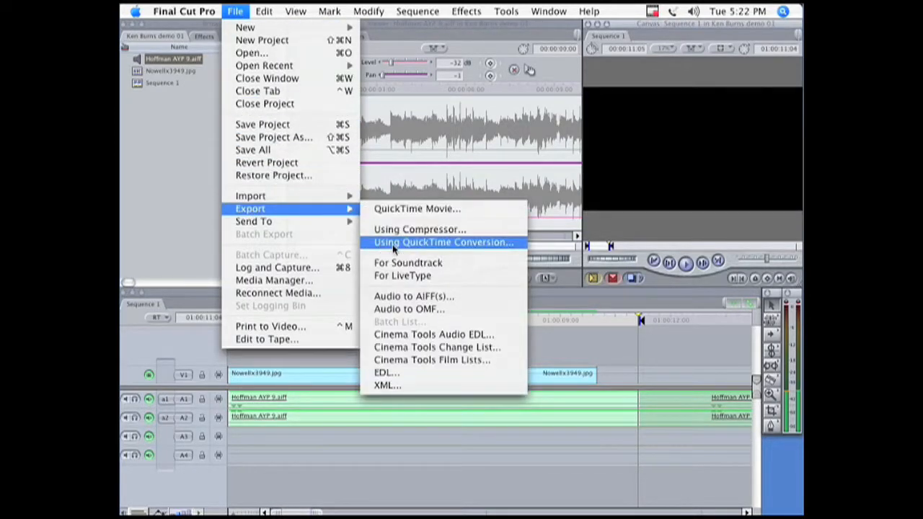
click(442, 242)
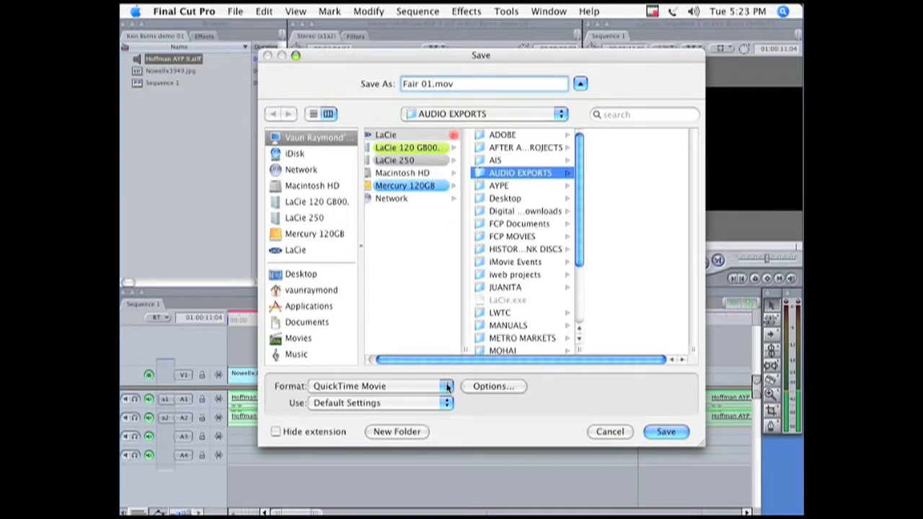
click(445, 387)
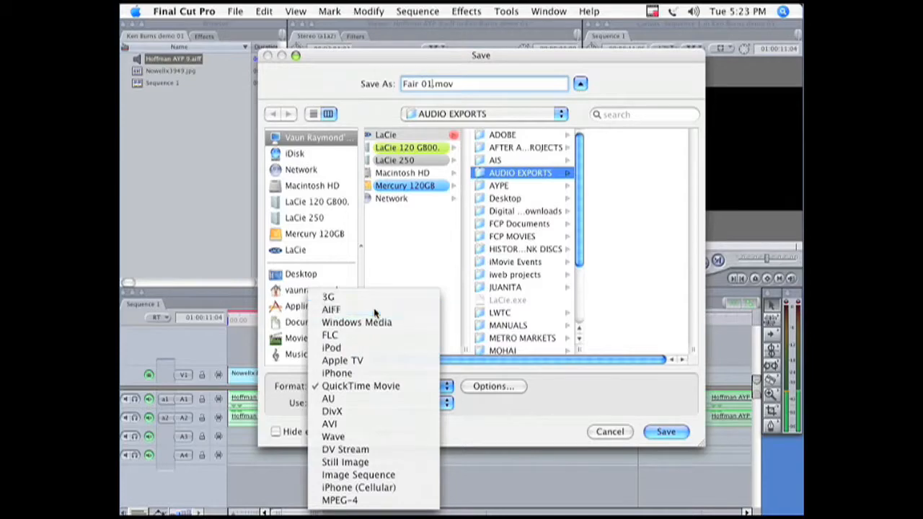
click(331, 309)
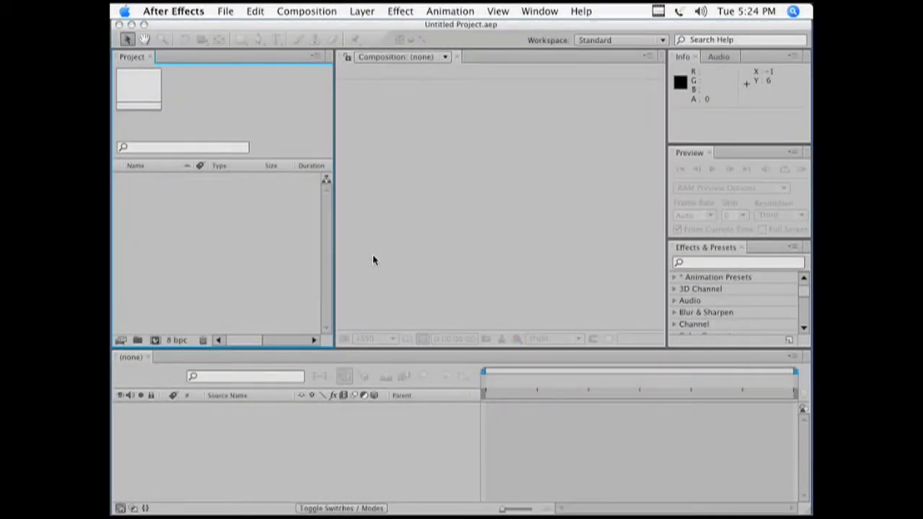
Step: Import the Fair 01 audio from LaCie's AUDIO EXPORTS folder into the Fair 01 composition
click(225, 12)
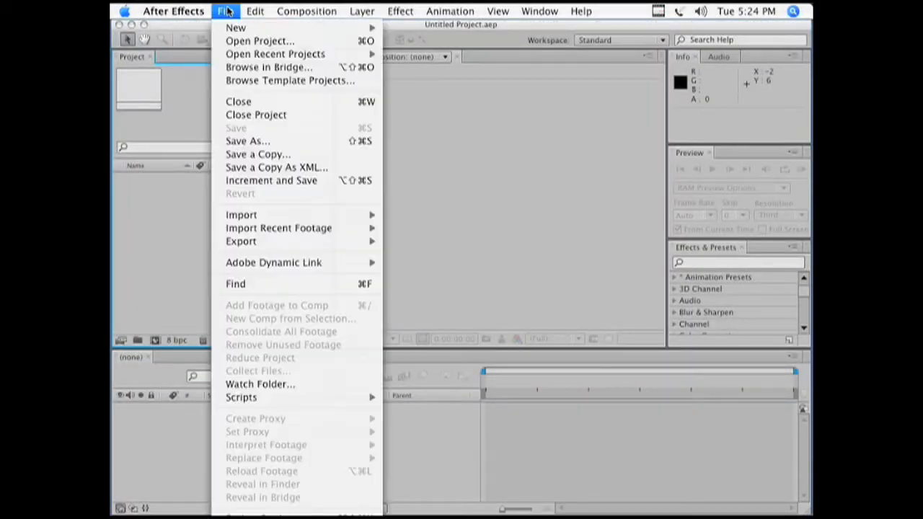
mouse_move(241, 215)
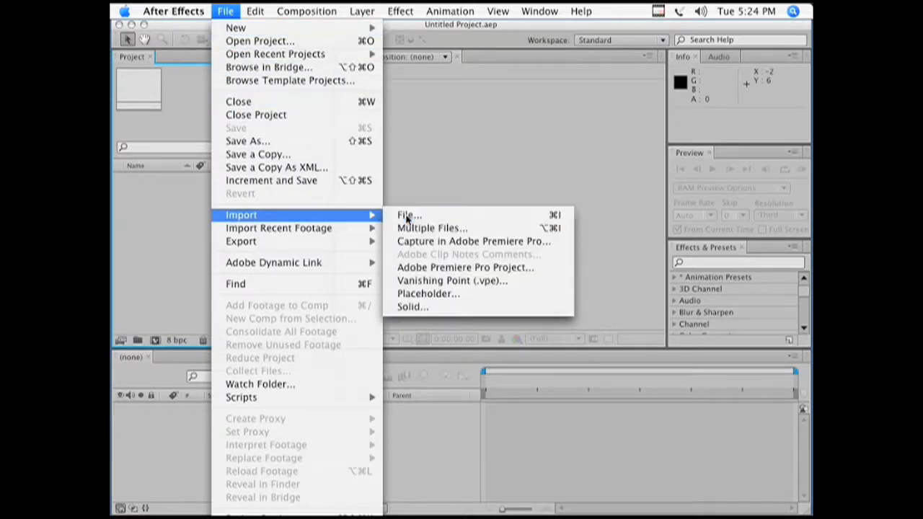
click(409, 215)
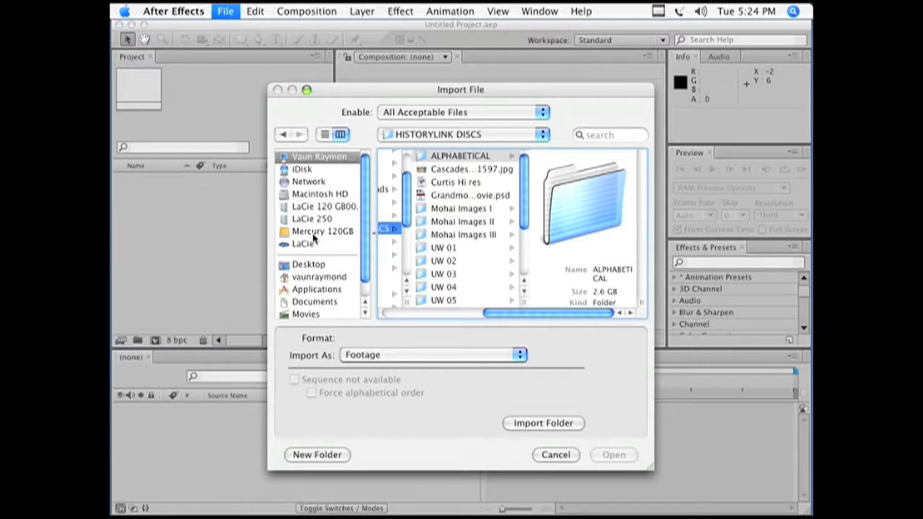
click(303, 243)
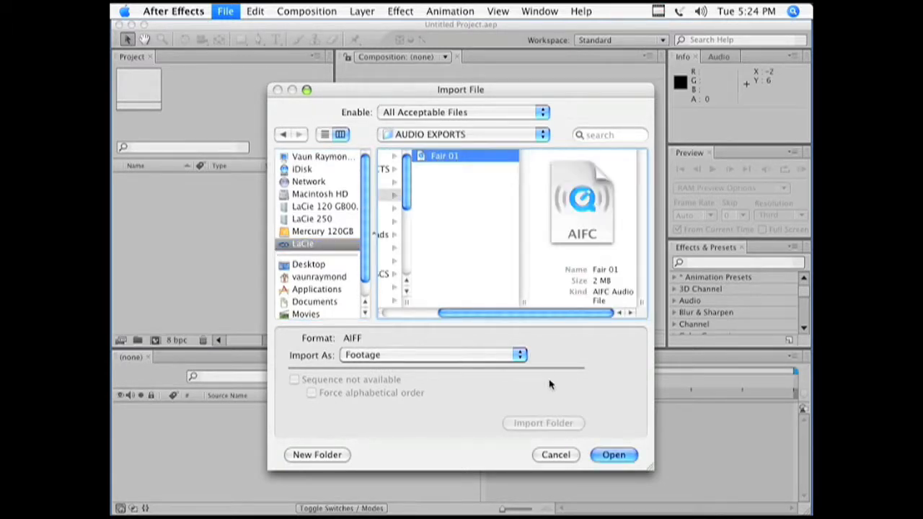
click(613, 454)
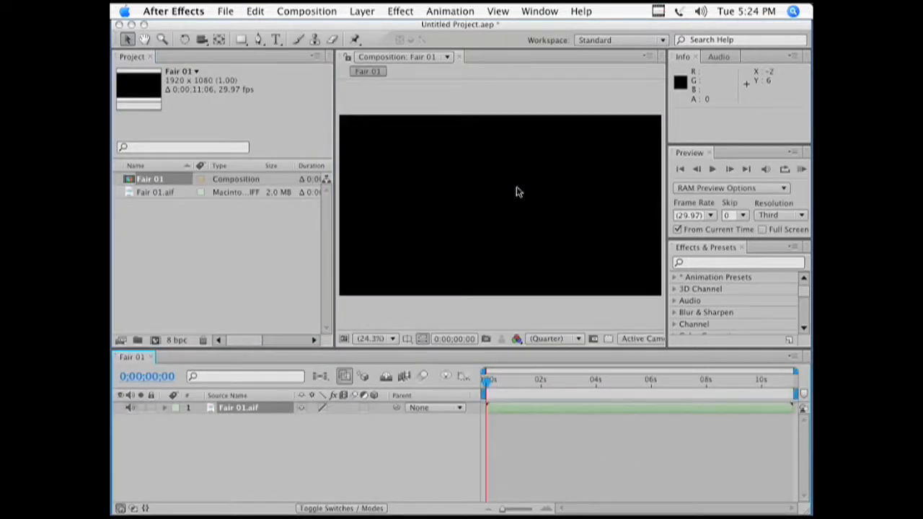
mouse_move(390, 259)
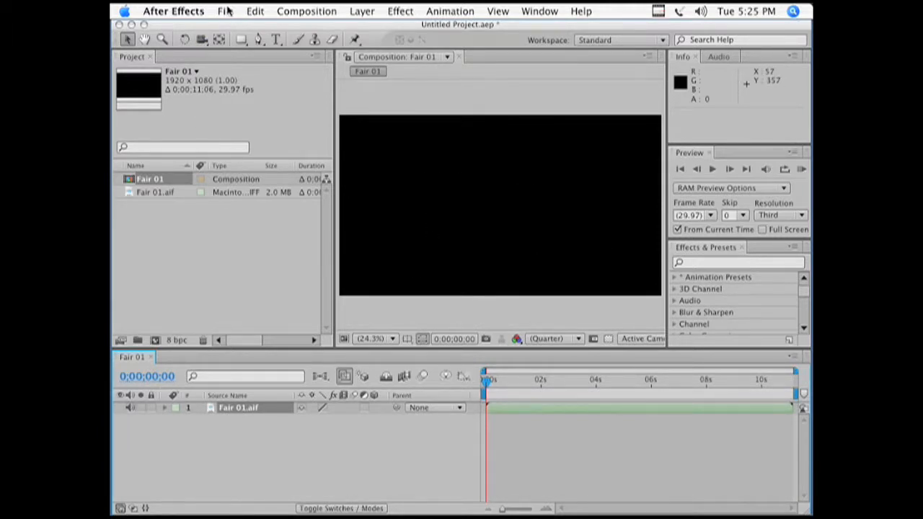
Step: Import Nowellx3949.jpg from LaCie > HISTORYLINK DISCS > ALPHABETICAL and layer it above the audio
click(224, 12)
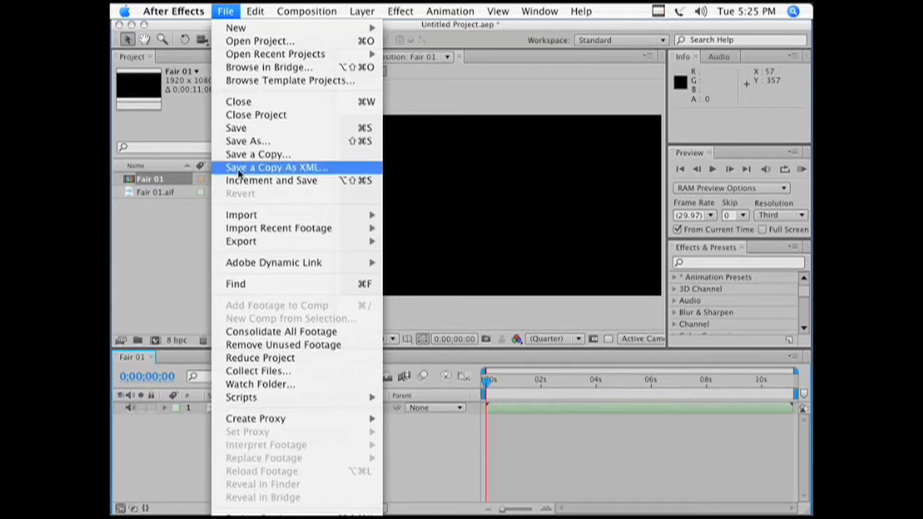
mouse_move(240, 215)
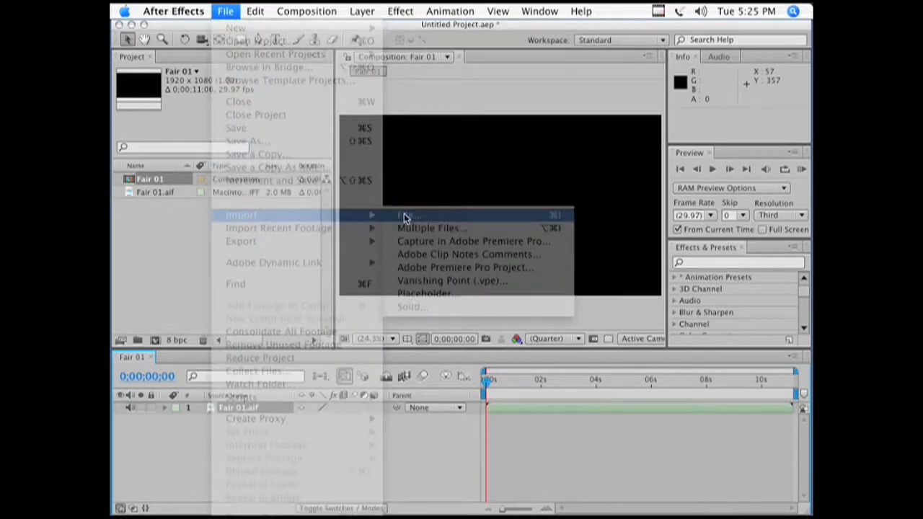
click(409, 215)
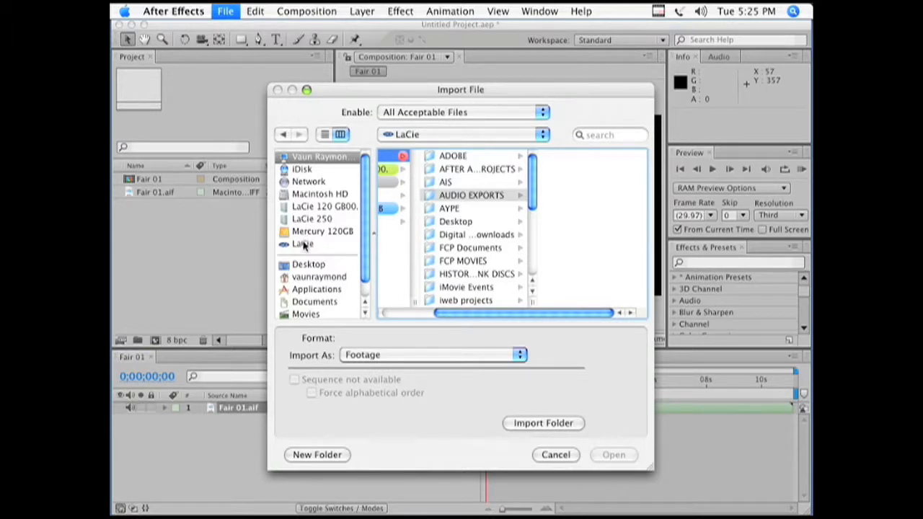
click(303, 242)
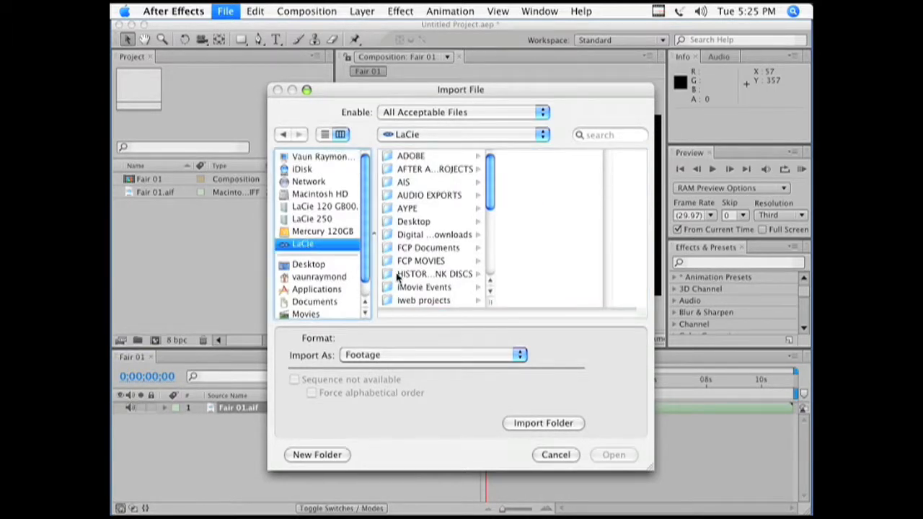
click(430, 274)
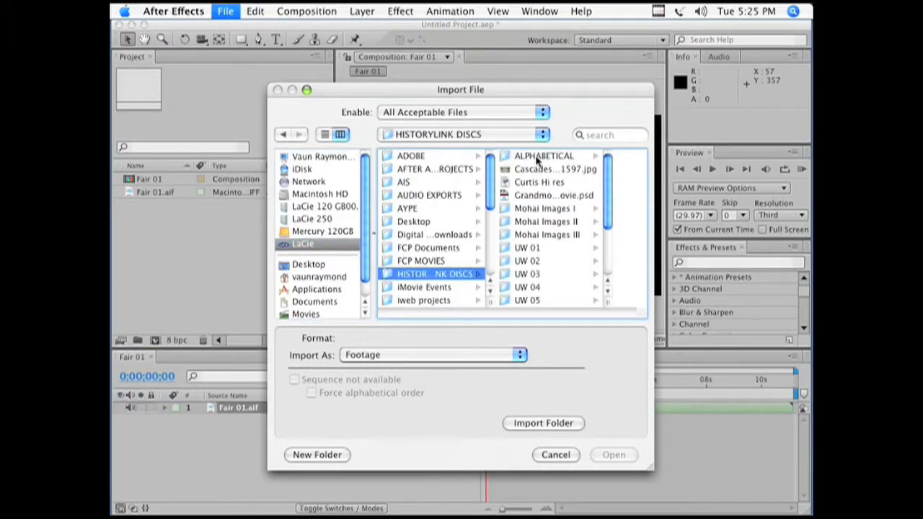
double_click(544, 156)
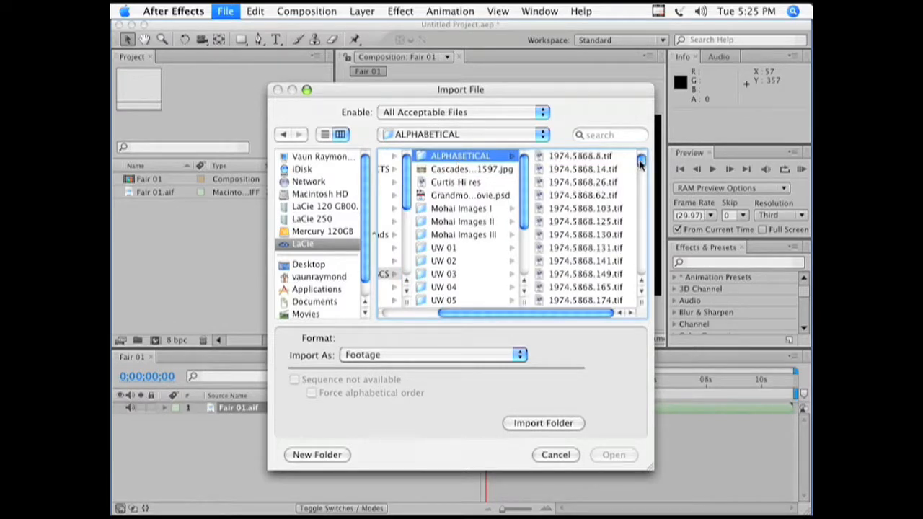
scroll(down, 3)
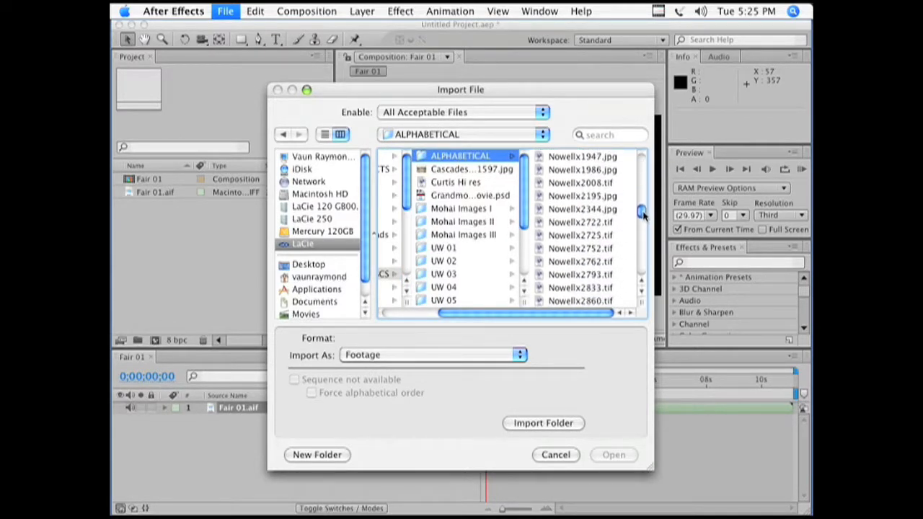
scroll(down, 3)
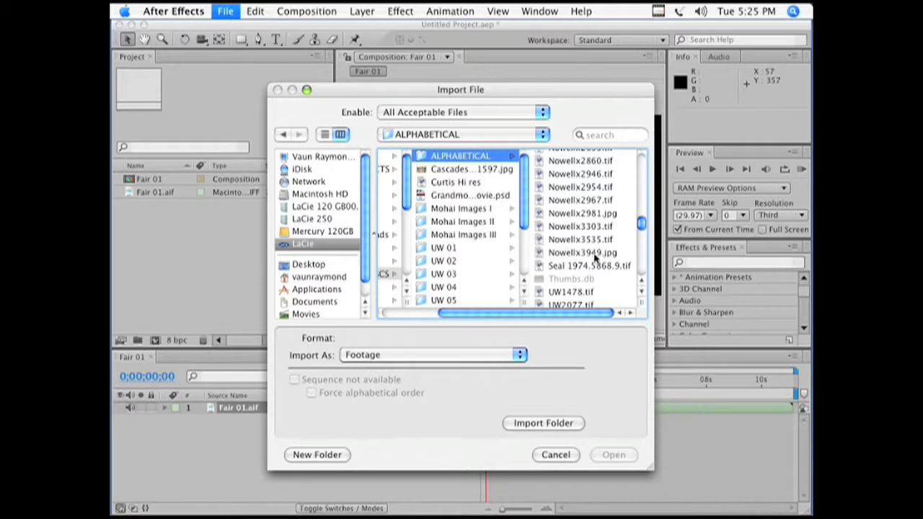
click(614, 454)
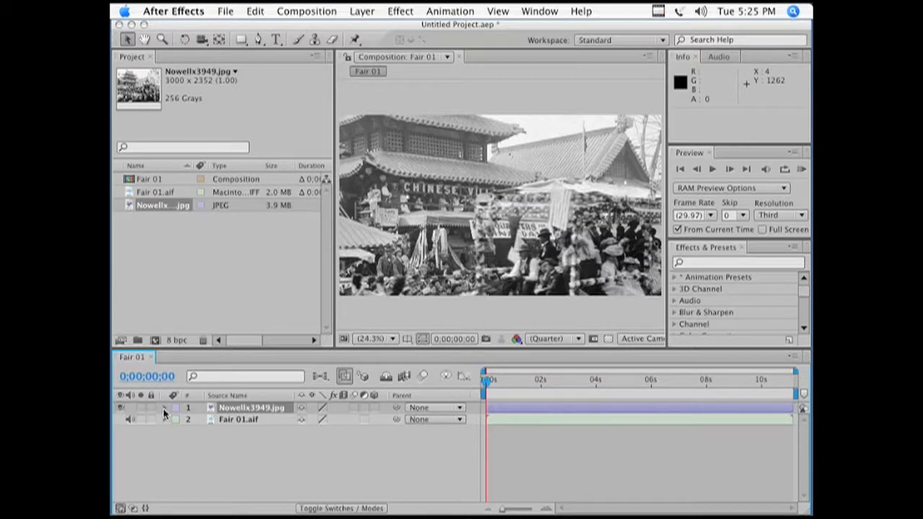
Step: Expand the Nowellx3949.jpg layer's Transform to set Scale 71% and reposition on the pagoda
click(164, 407)
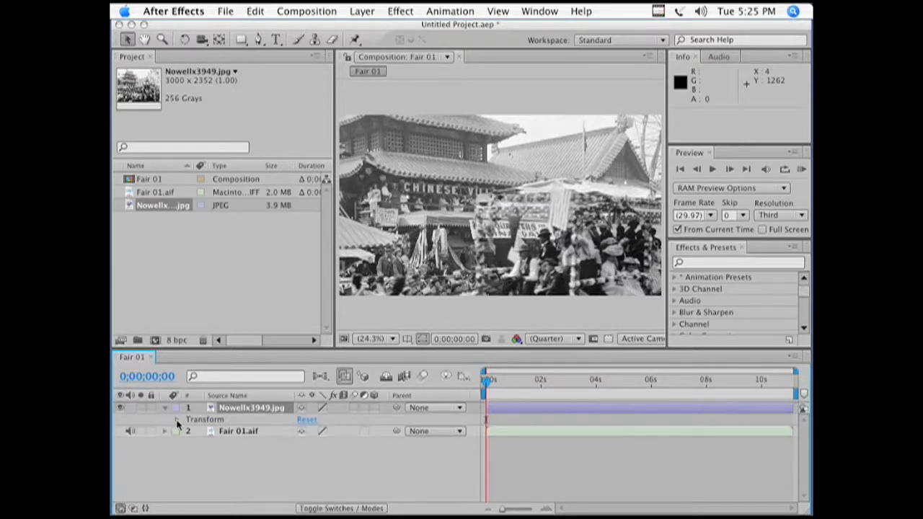
click(176, 418)
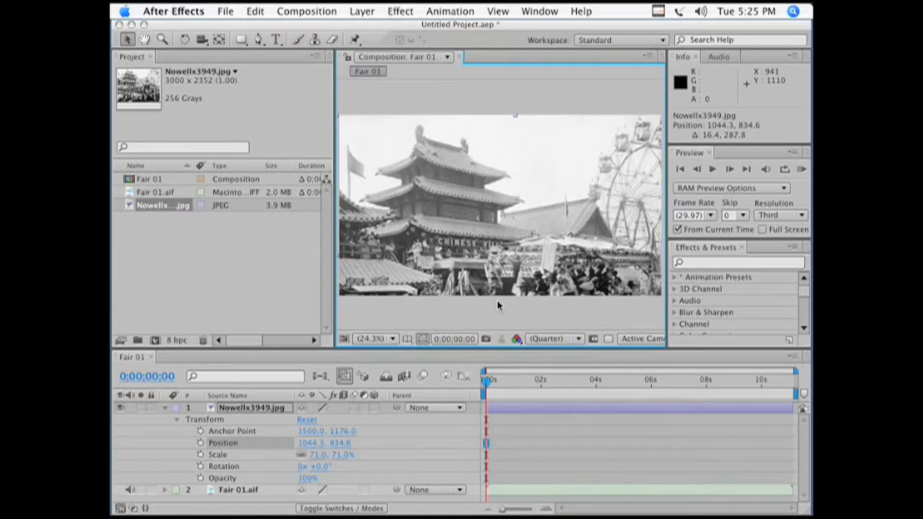
mouse_move(487, 384)
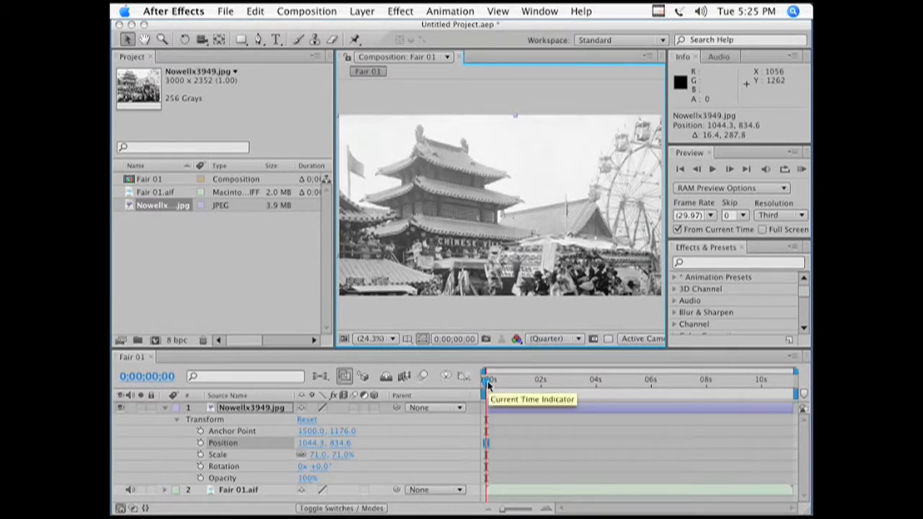
Step: Set starting Position and Scale keyframes for the photo at 0:00:02:04
drag(489, 383, 501, 384)
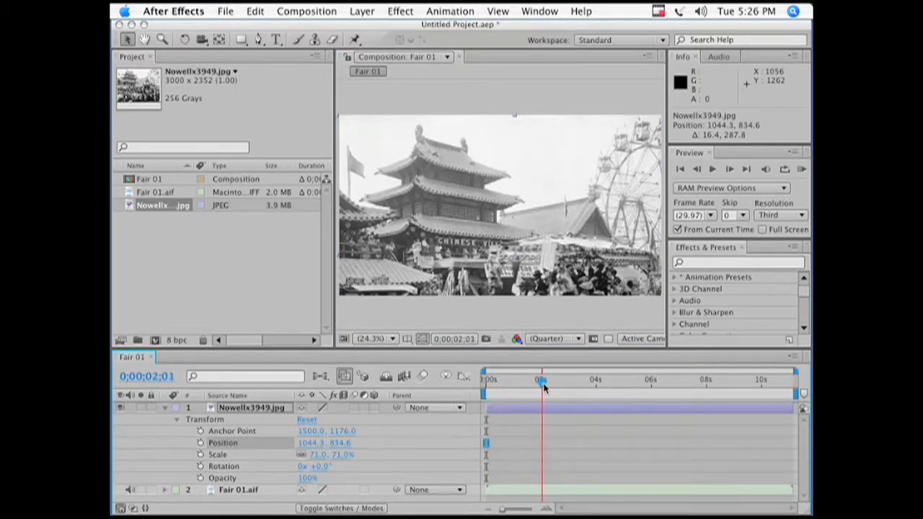
drag(542, 384, 545, 384)
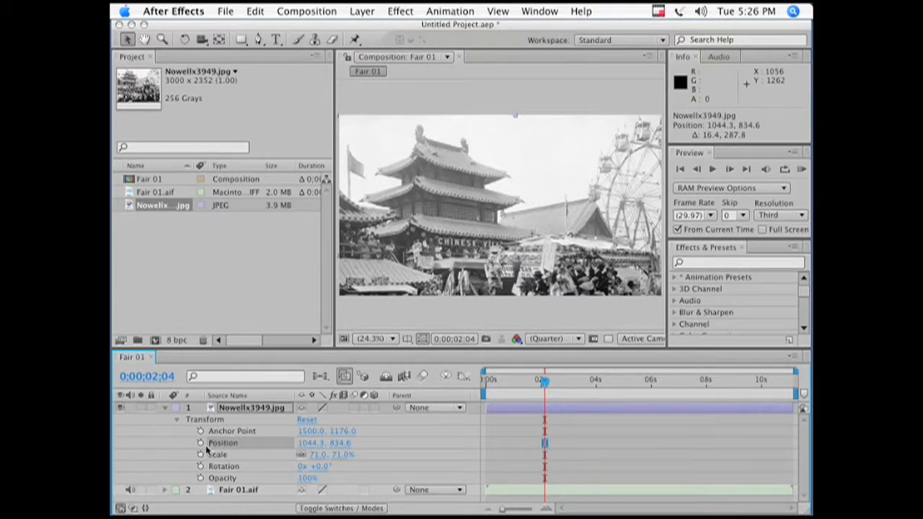
mouse_move(201, 442)
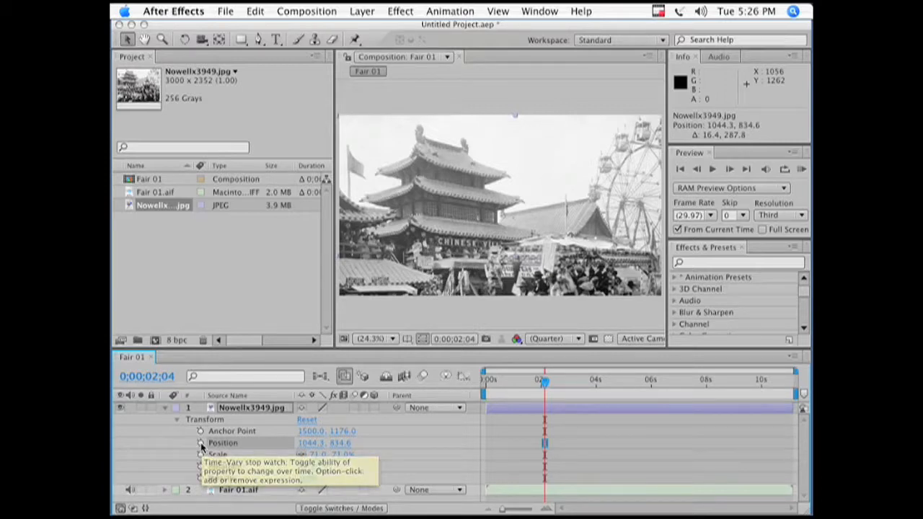
click(200, 443)
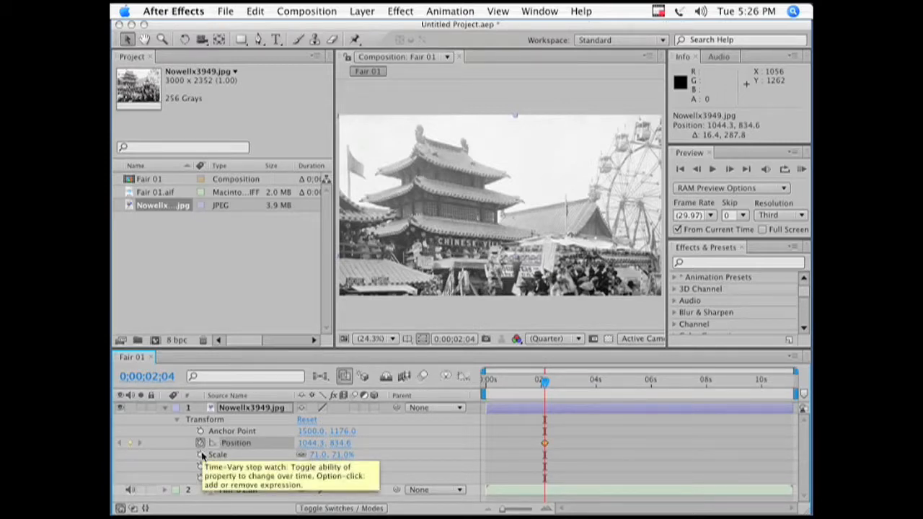
click(201, 455)
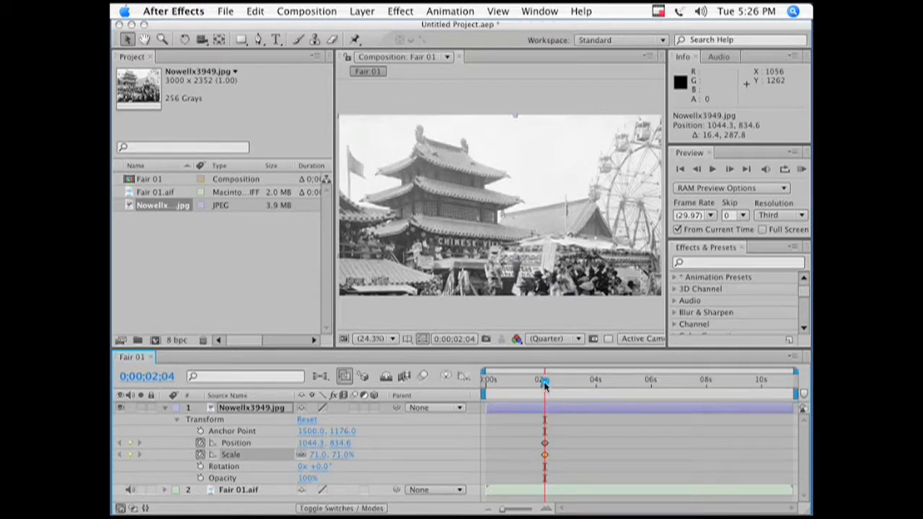
mouse_move(545, 386)
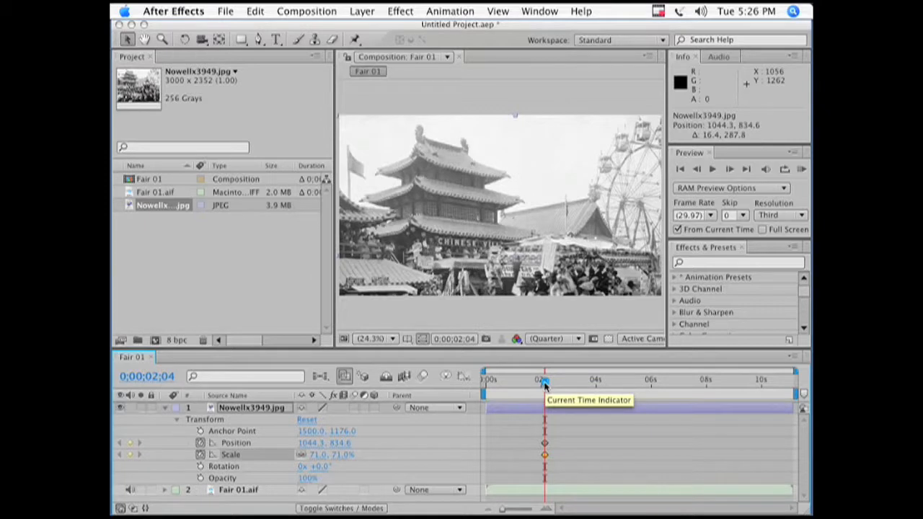
Step: Move the current time toward eight seconds for the ending pagoda-roof close-up keyframes
drag(545, 387, 603, 387)
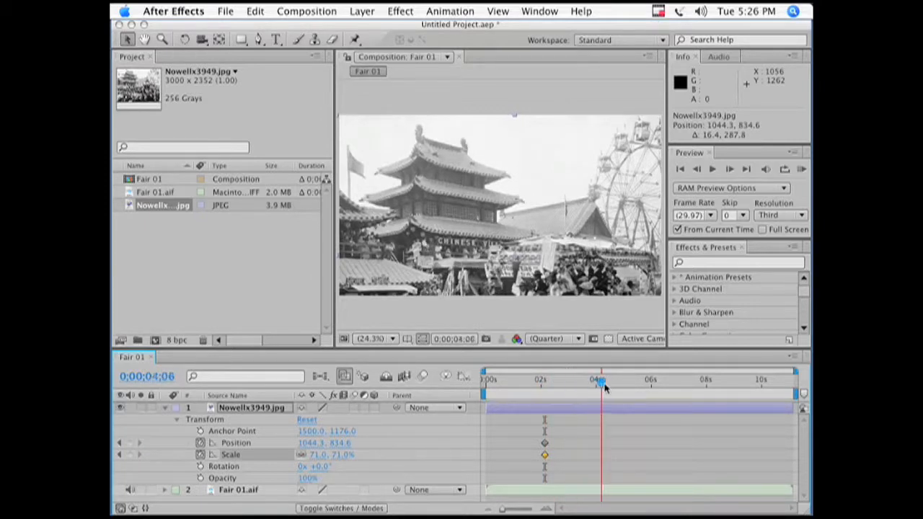
drag(600, 383, 689, 383)
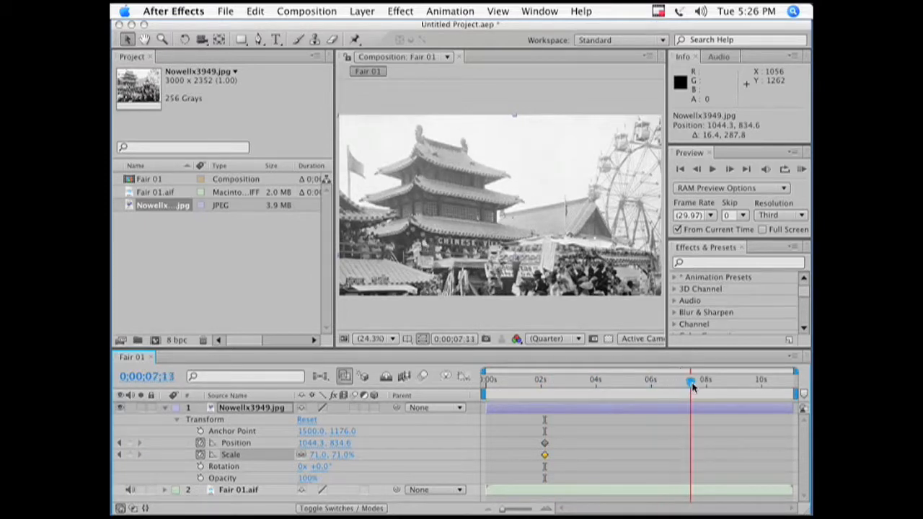
drag(691, 382, 718, 382)
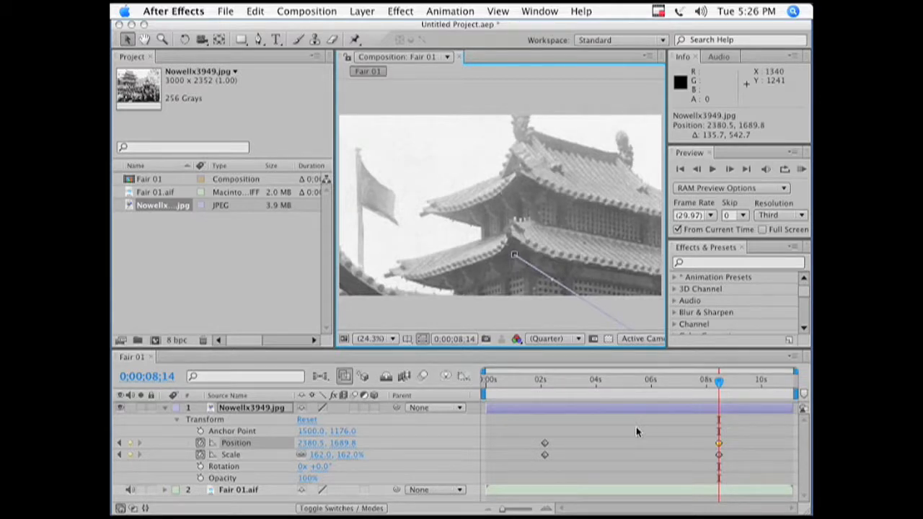
mouse_move(579, 431)
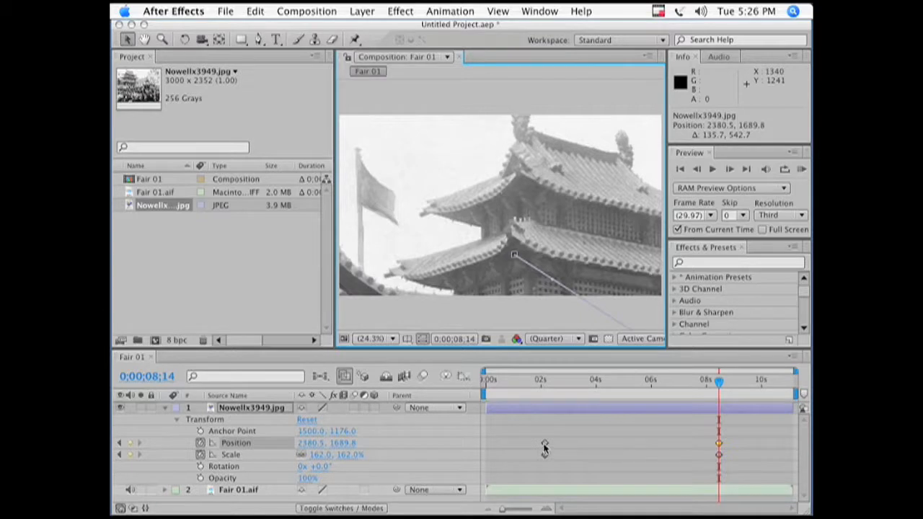
Step: Apply Easy Ease Out to the first Position and Scale keyframes at 2:04
click(545, 443)
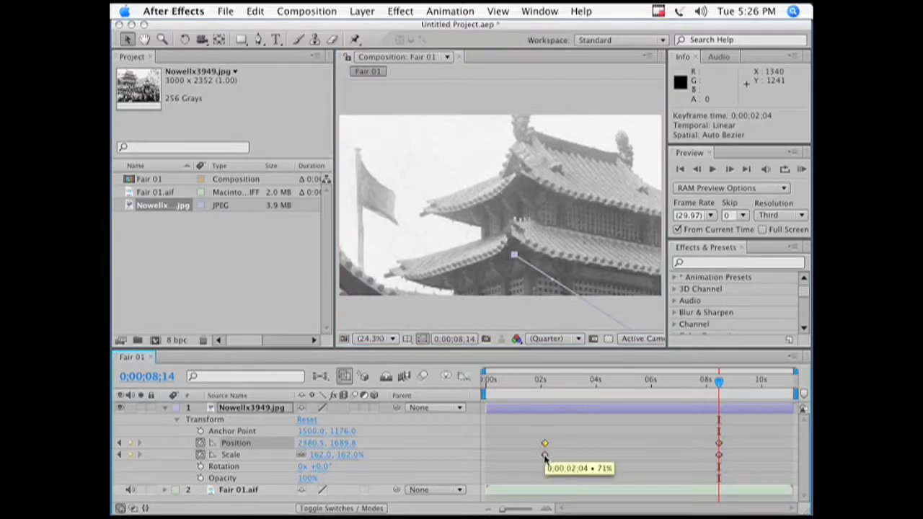
right_click(545, 444)
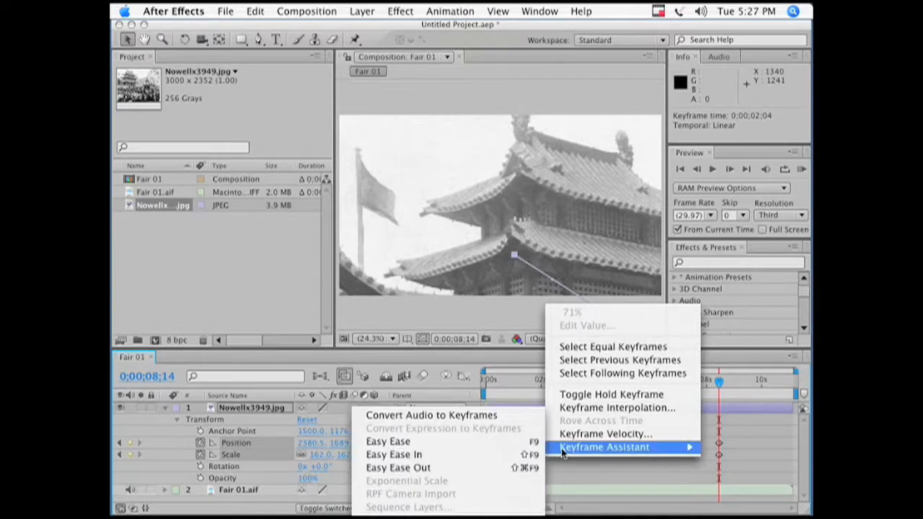
mouse_move(398, 467)
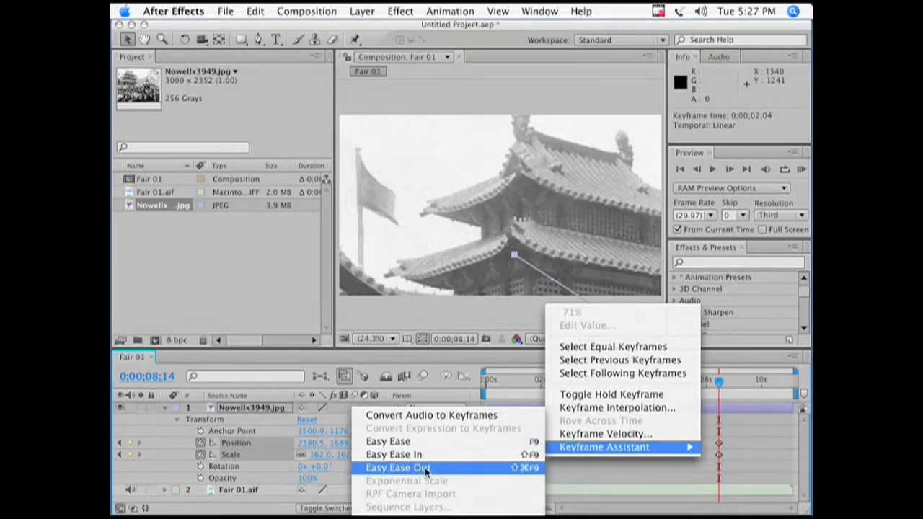
click(396, 467)
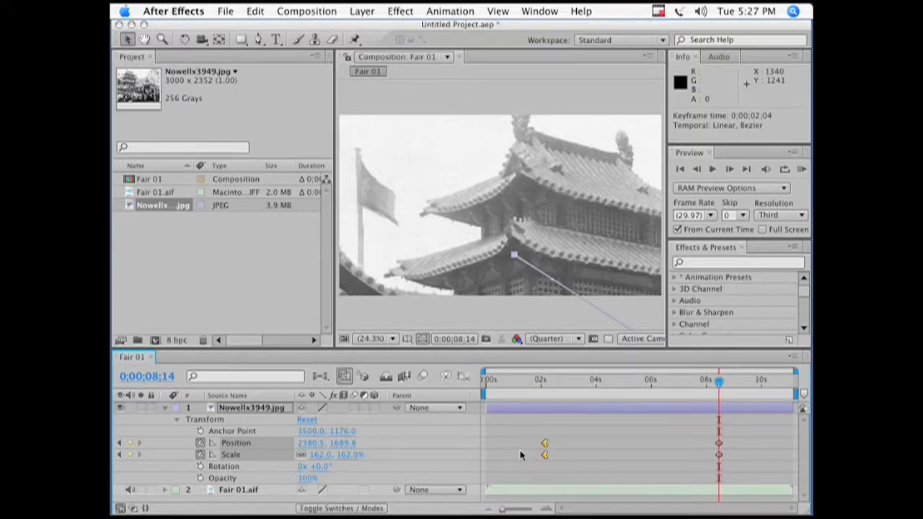
mouse_move(691, 450)
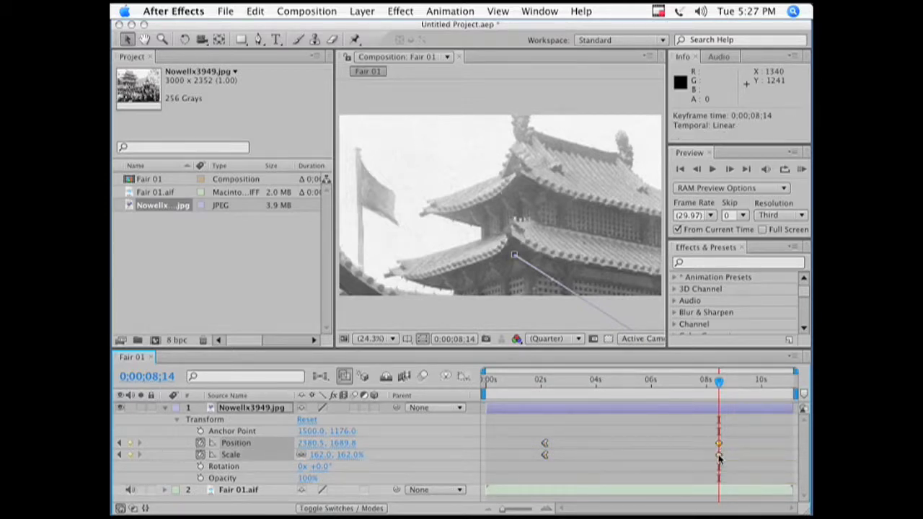
Step: Apply Easy Ease In to the final Position and Scale keyframes at 8:14
right_click(718, 454)
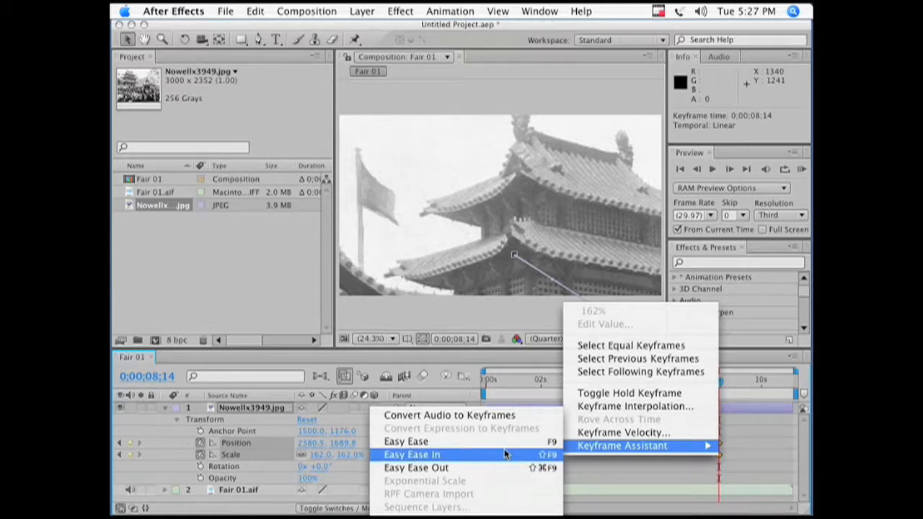
click(413, 455)
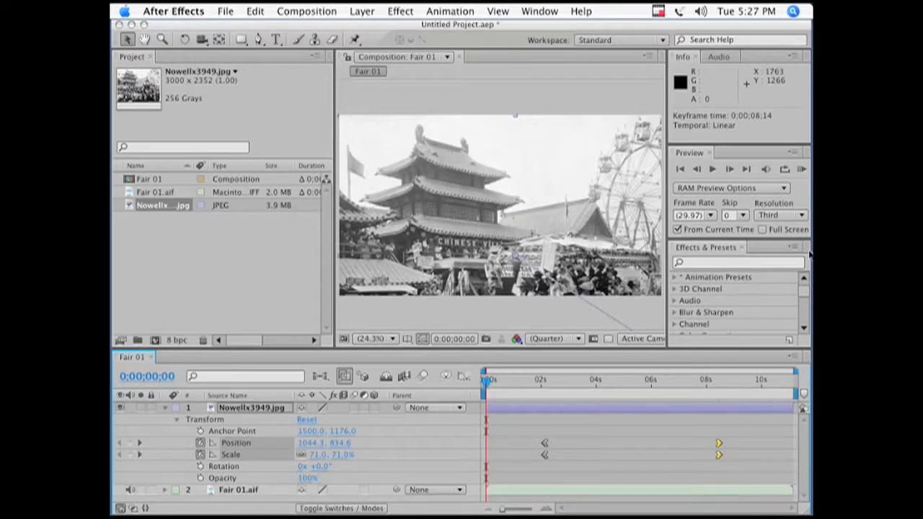
Step: Run a RAM Preview of the eased pan-and-zoom and stop playback at the end
click(800, 168)
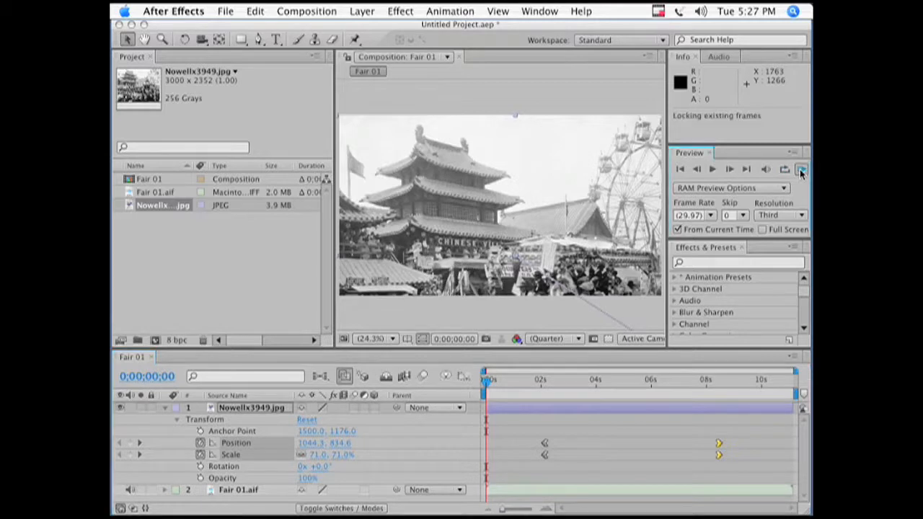
click(800, 168)
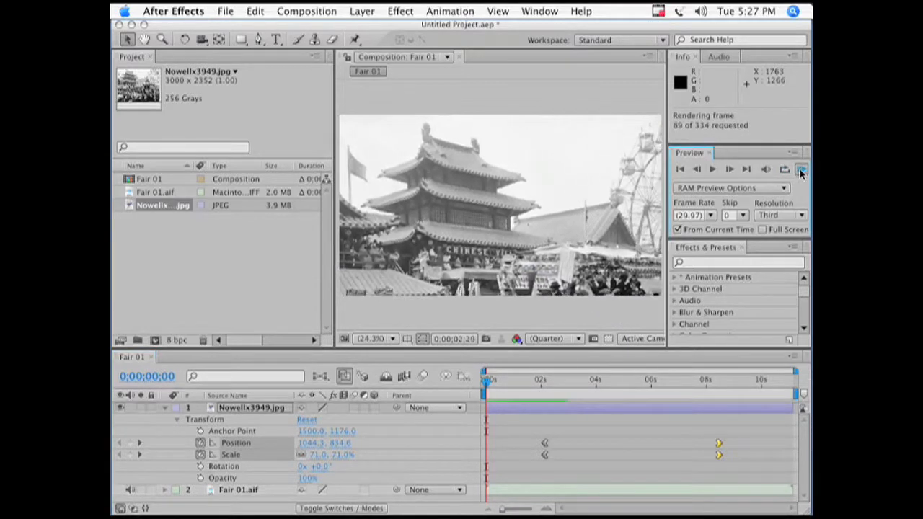
click(800, 168)
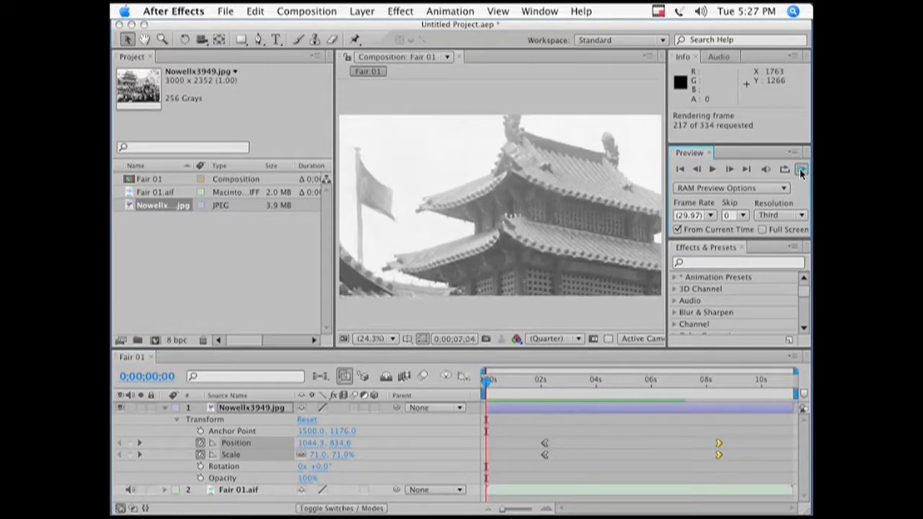
click(801, 169)
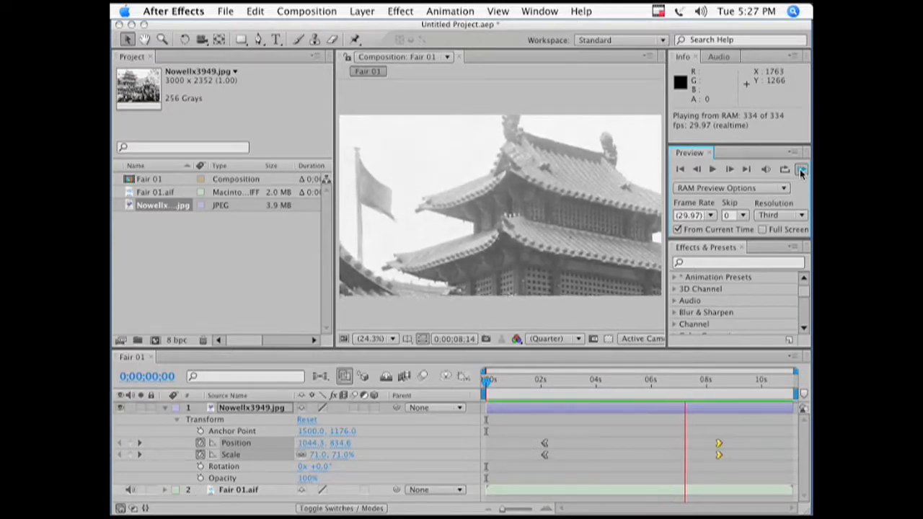
click(801, 169)
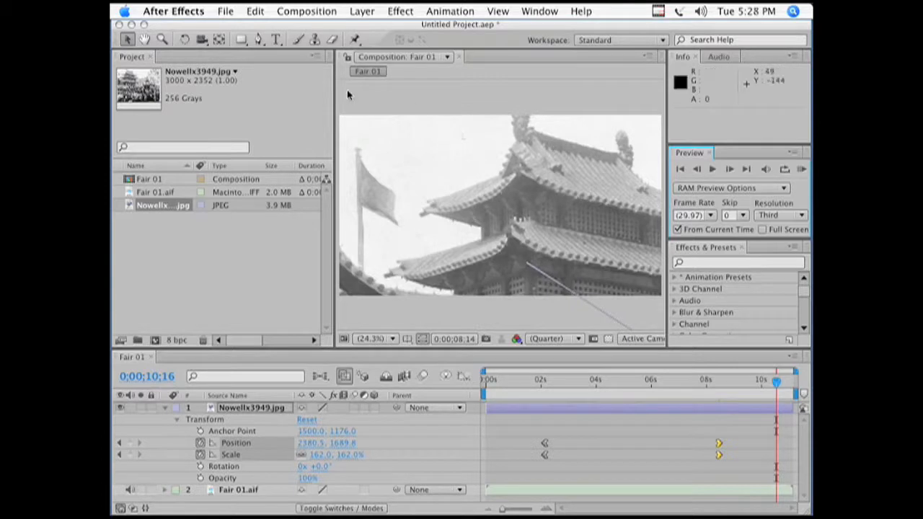
mouse_move(228, 11)
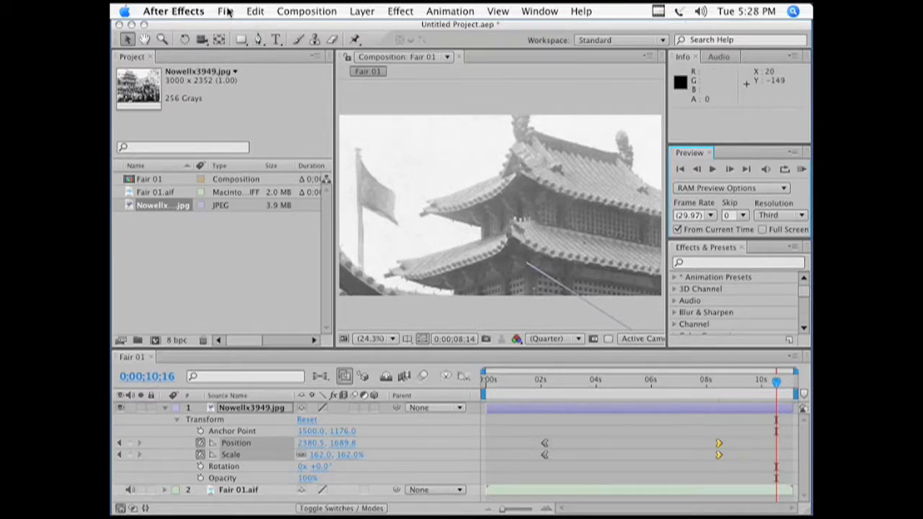
Step: Export the Fair 01 composition as a QuickTime Movie, accepting the warning dialog
click(227, 12)
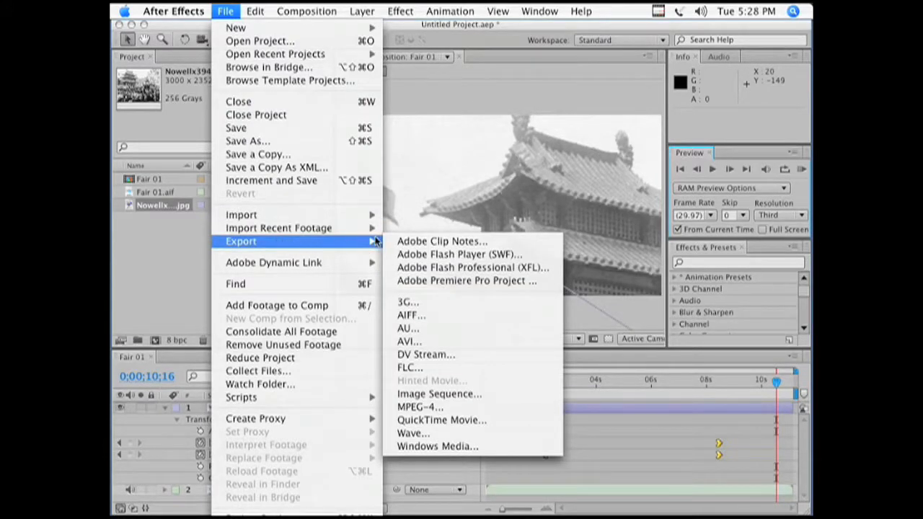
mouse_move(410, 367)
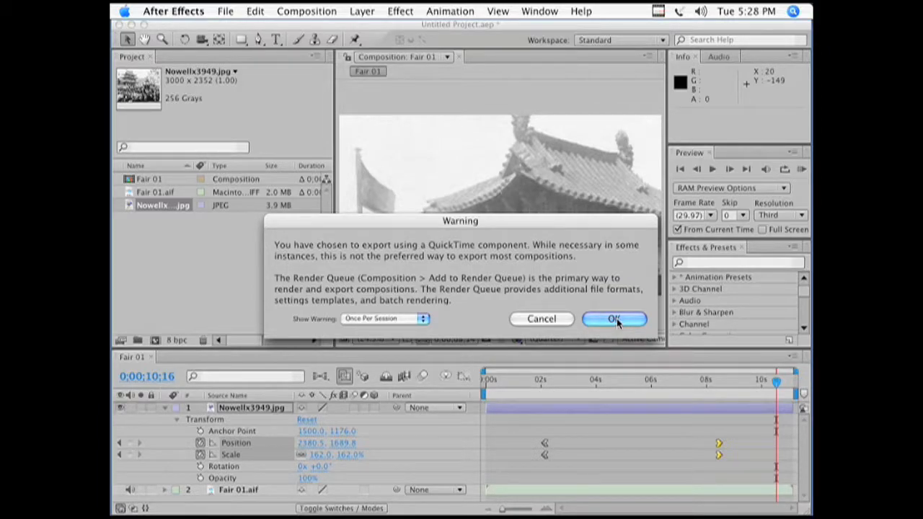
click(615, 319)
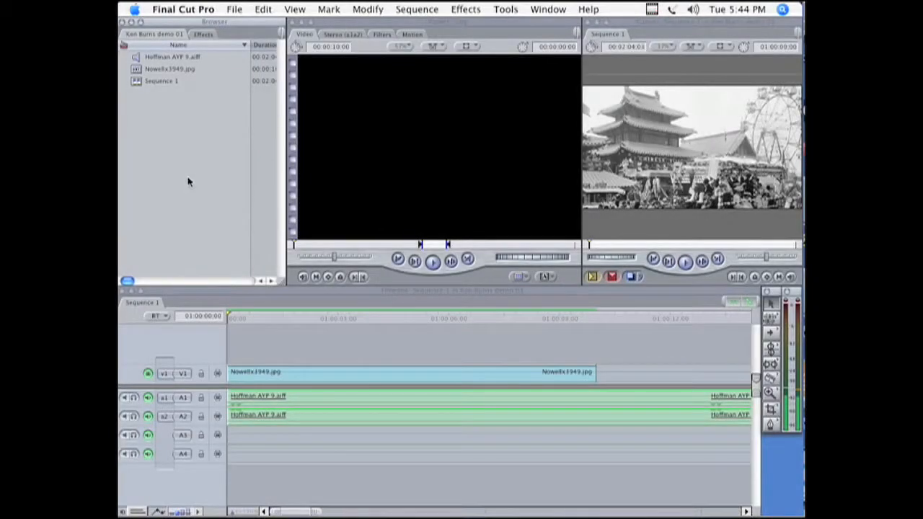
Step: Import Fair 01.mov from the After Effects projects folder into the browser
click(234, 9)
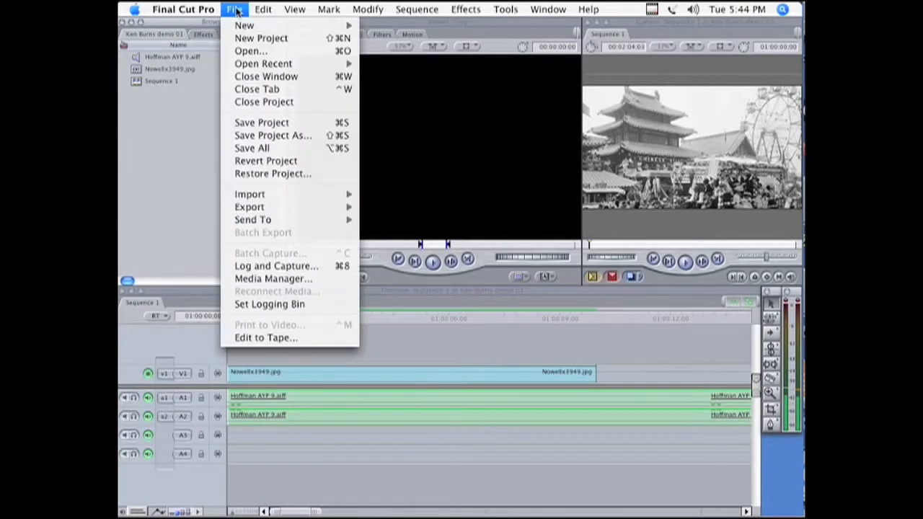
mouse_move(249, 193)
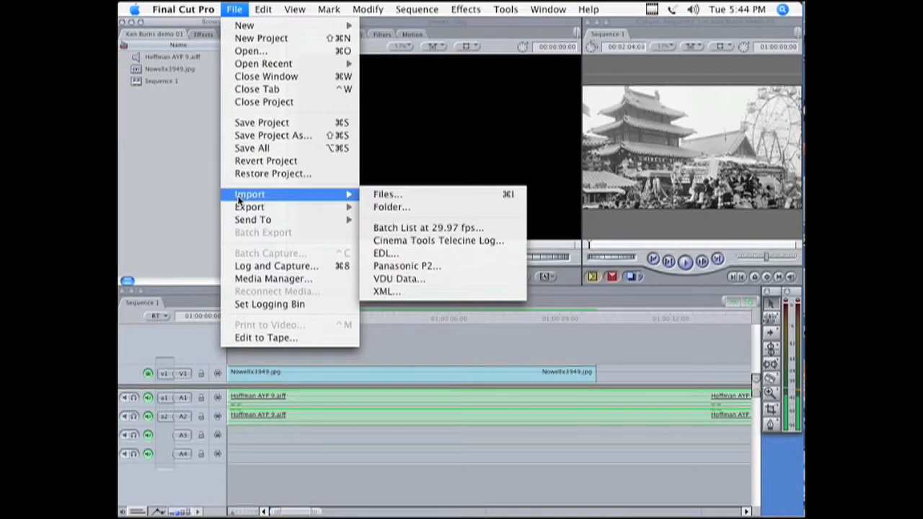
click(386, 194)
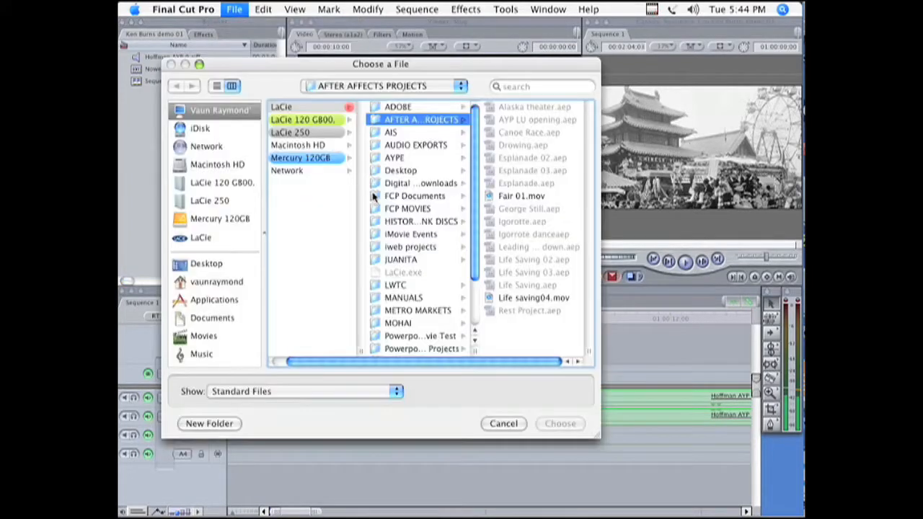
click(521, 196)
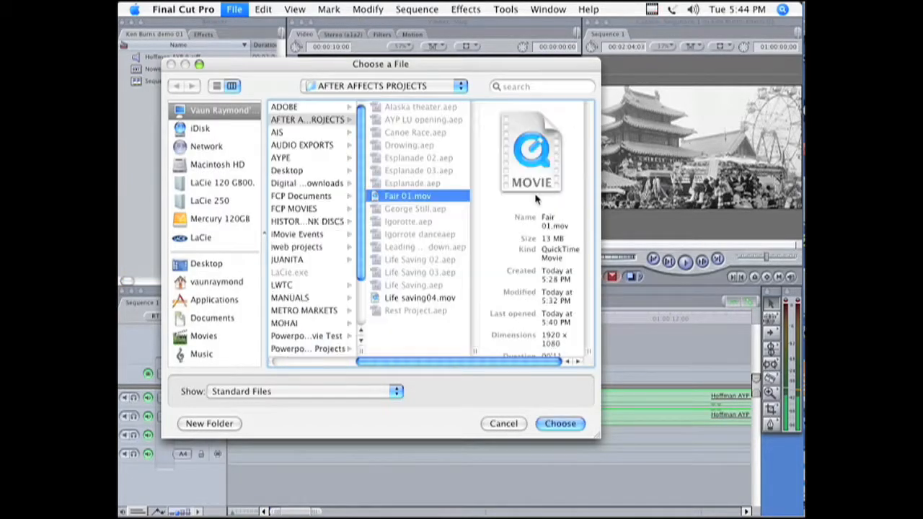
click(559, 424)
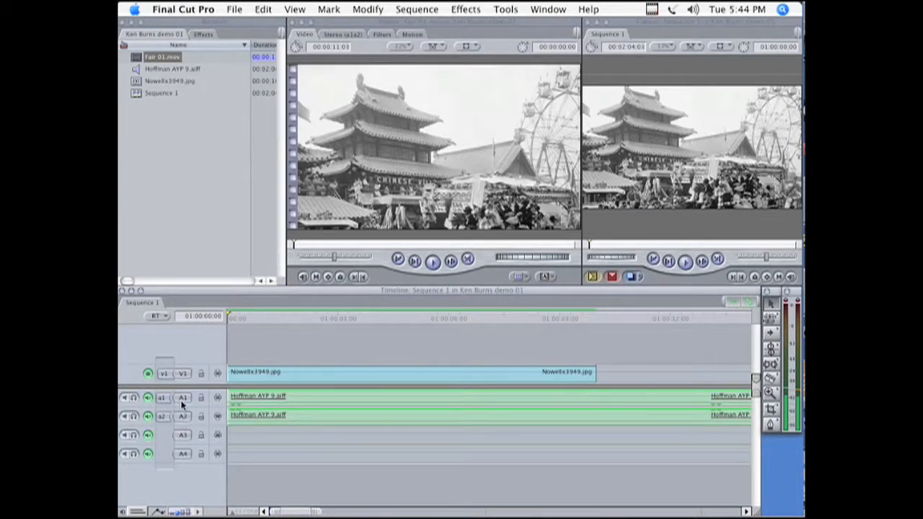
mouse_move(603, 283)
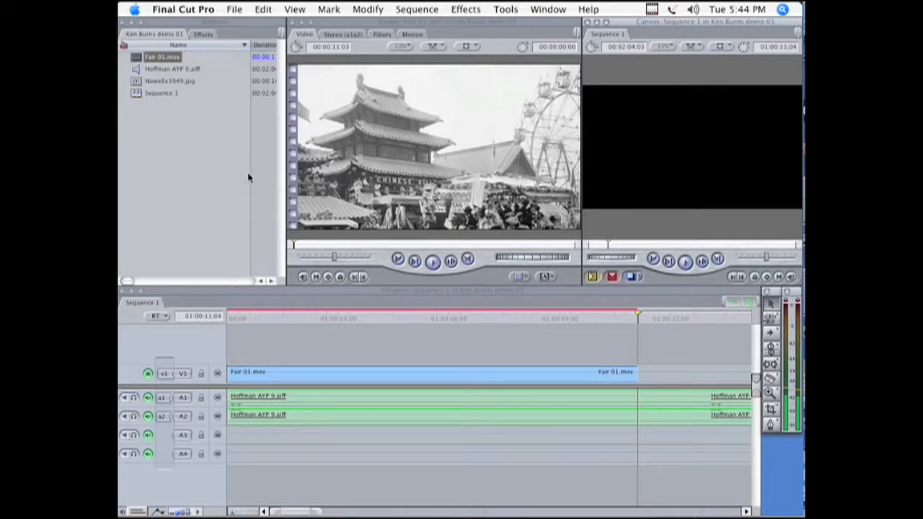
Step: Render All on the sequence now holding the Fair 01.mov clip on V1
click(416, 8)
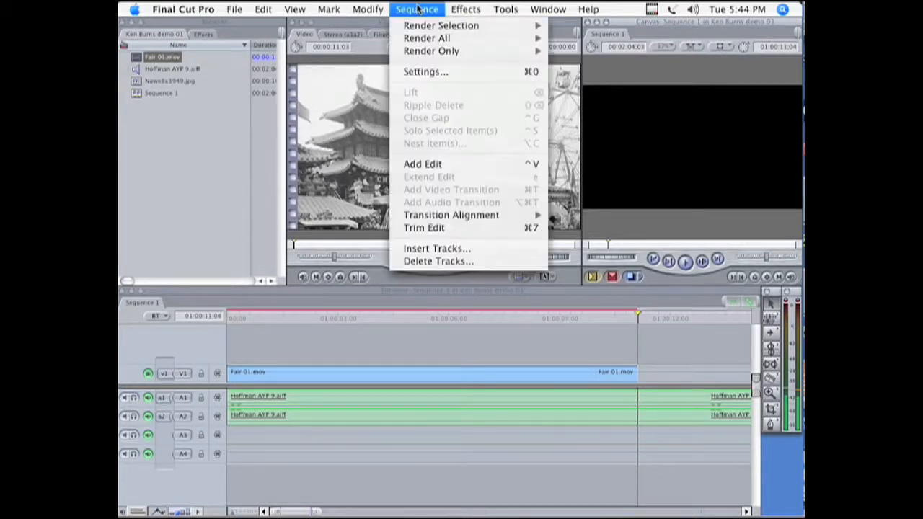
click(426, 38)
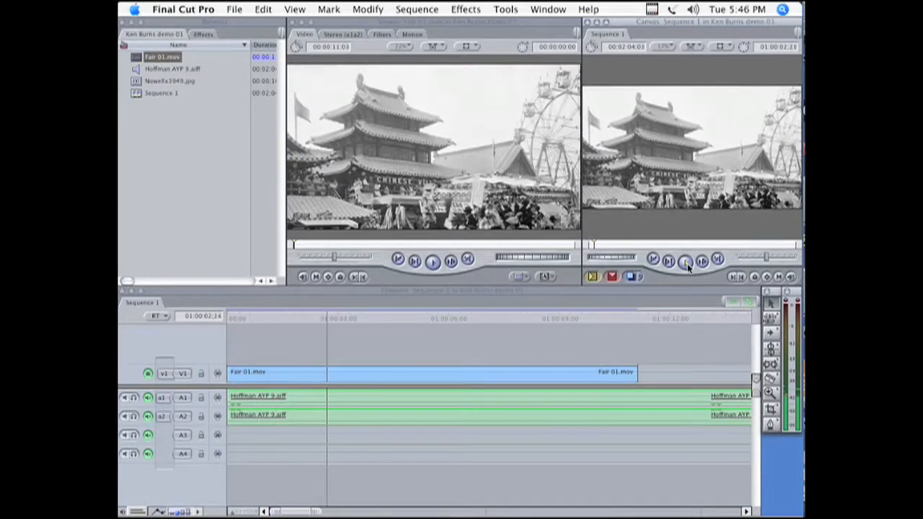
Step: Play the sequence in the Canvas to review the Fair 01.mov zoom on the pagoda
click(433, 261)
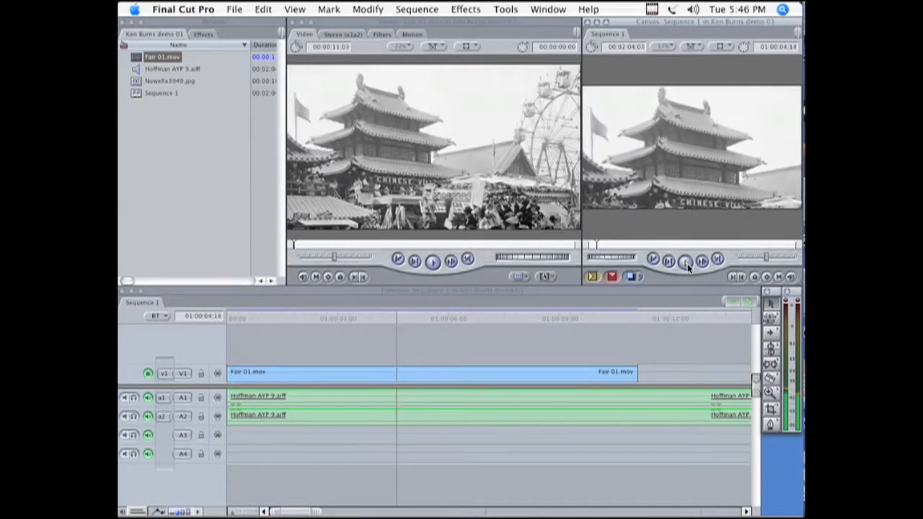